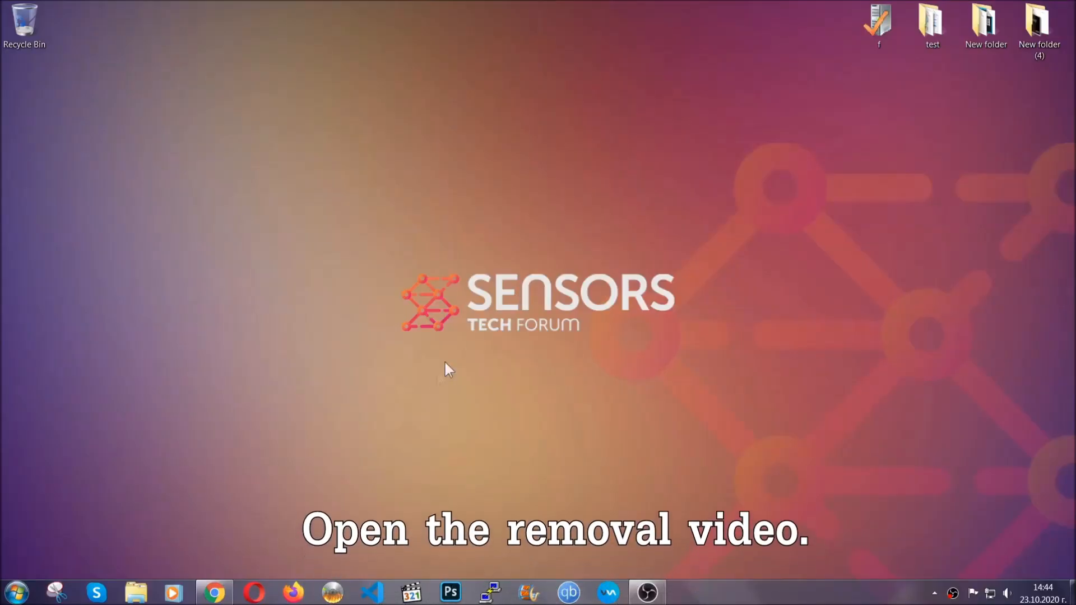
Open the 'How to Remove a Ransomware Virus' video and follow its SensorsTechForum description link
{"action": "left_click", "coordinate": [214, 591]}
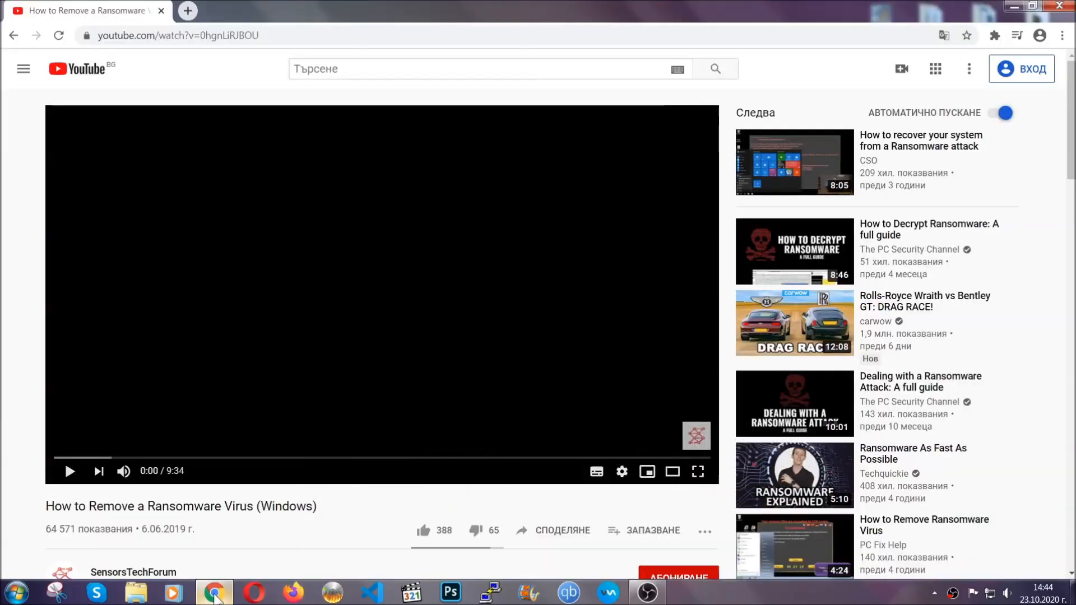
{"action": "scroll", "scroll_direction": "down", "scroll_amount": 3}
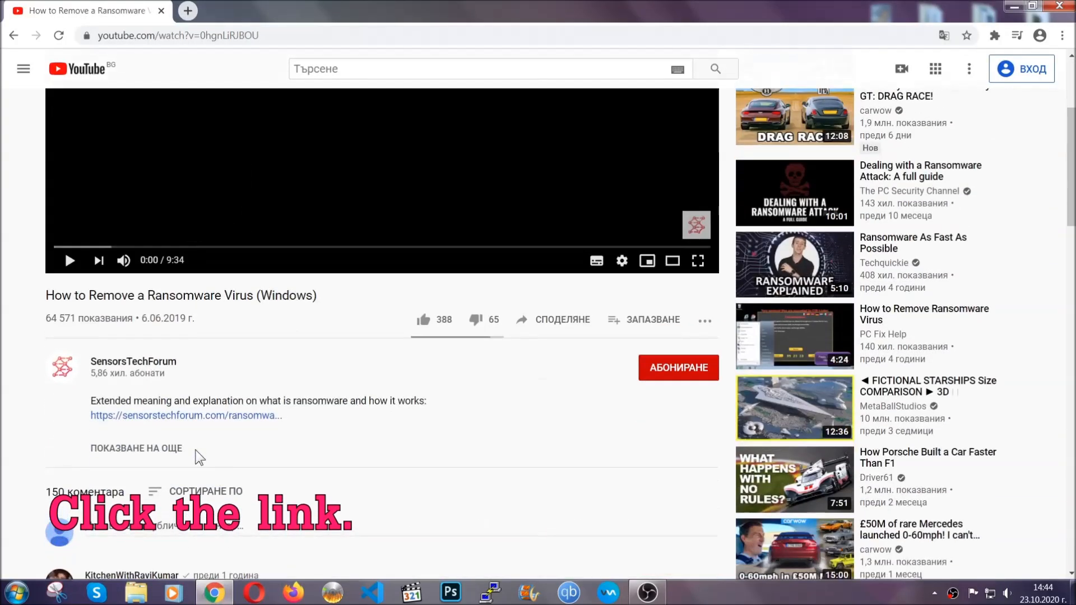
{"action": "left_click", "coordinate": [186, 415]}
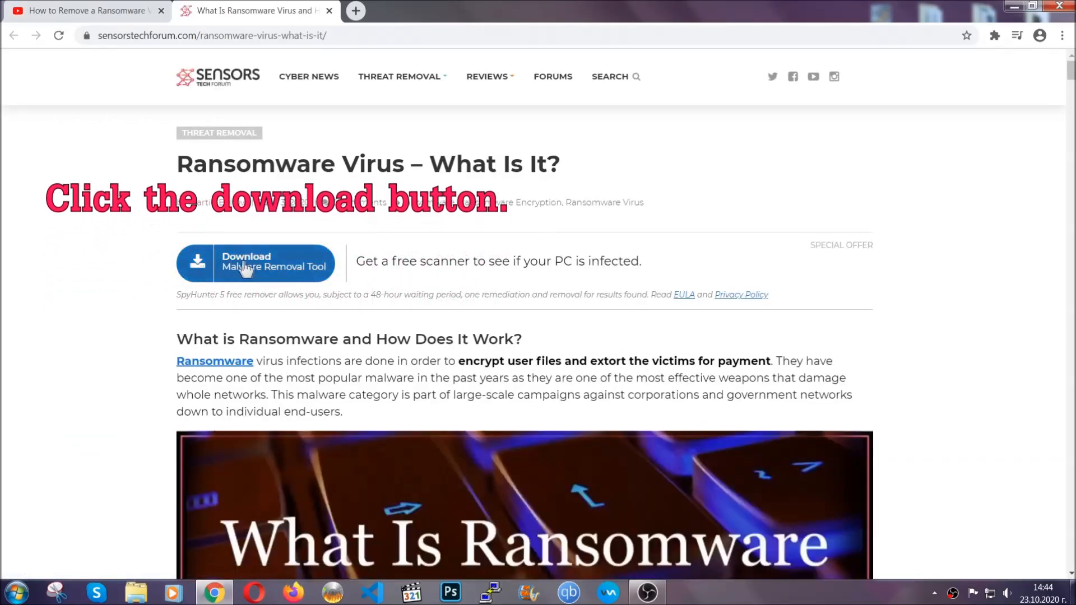
Download SpyHunter-Installer.exe via the article's 'Download Malware Removal Tool' button
{"action": "left_click", "coordinate": [256, 263]}
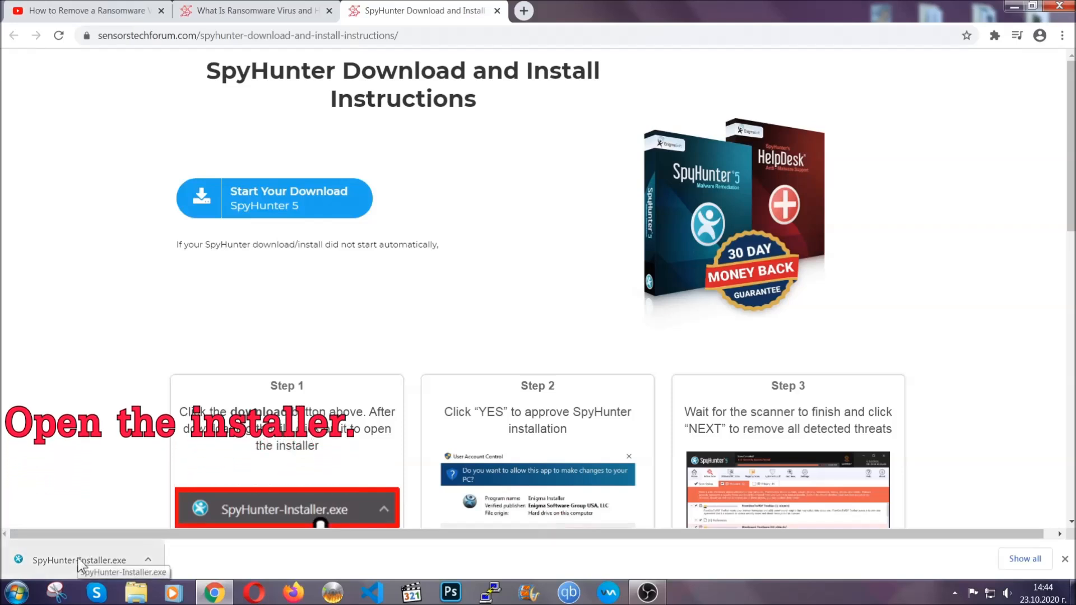
Run SpyHunter-Installer.exe in English, accept the EULA and install SpyHunter 5
{"action": "left_click", "coordinate": [79, 560]}
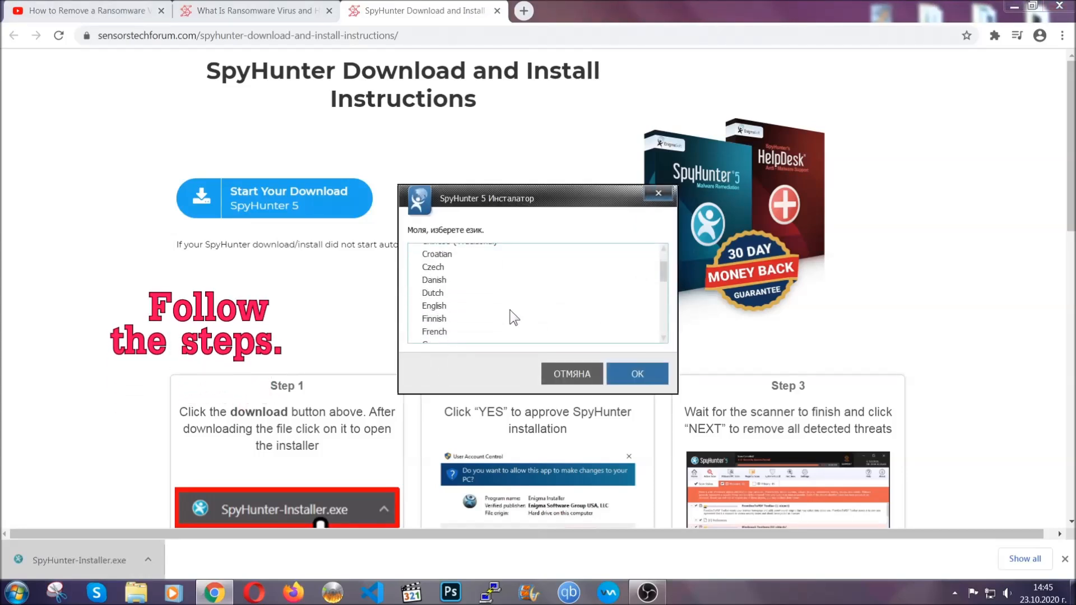
{"action": "left_click", "coordinate": [433, 305]}
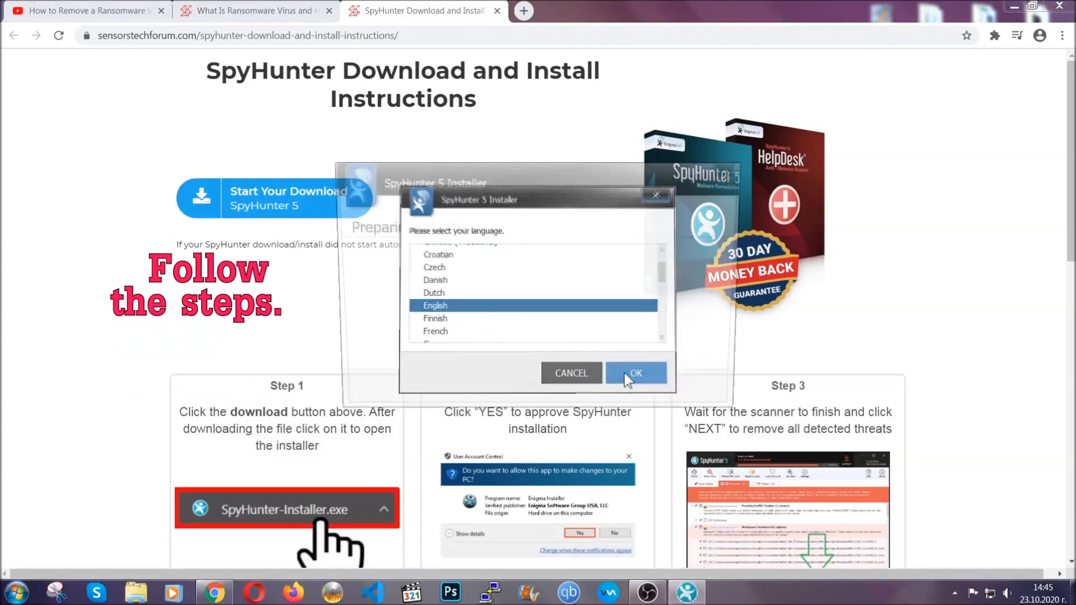
{"action": "left_click", "coordinate": [634, 372]}
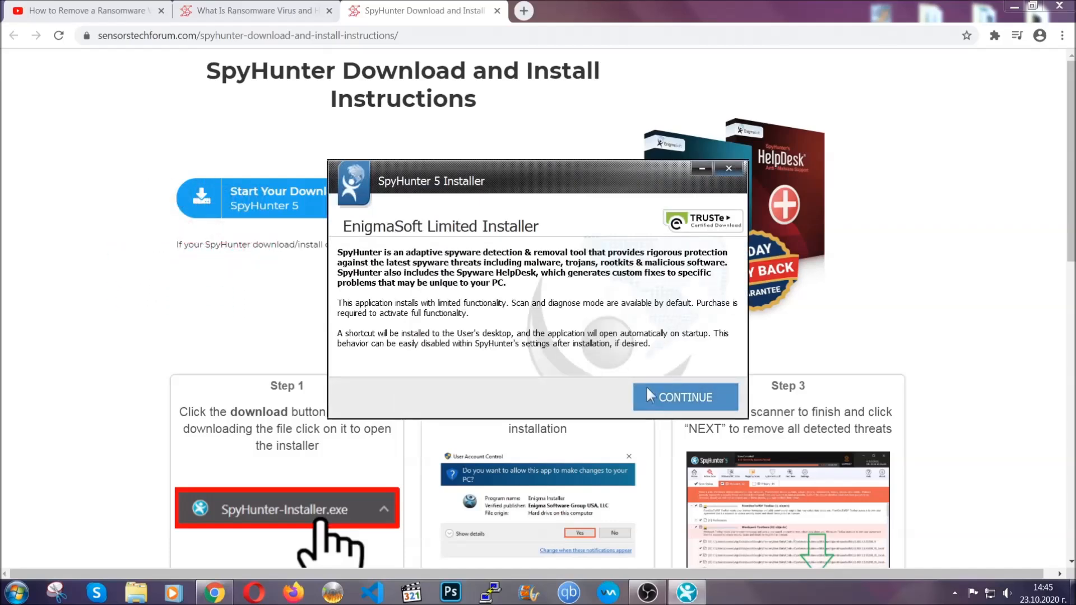
{"action": "left_click", "coordinate": [684, 397]}
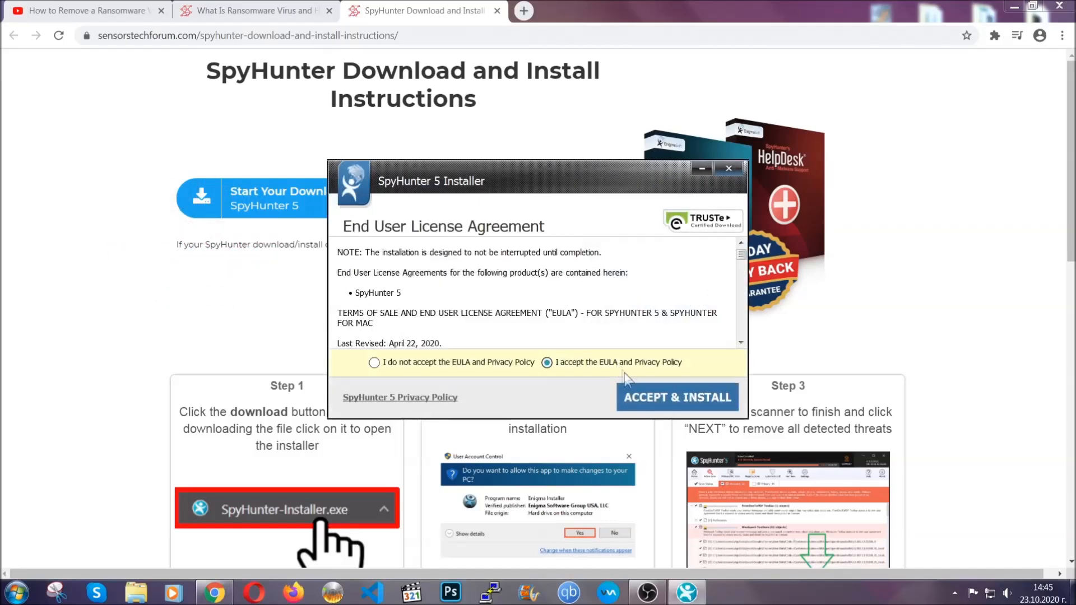
{"action": "left_click", "coordinate": [676, 396]}
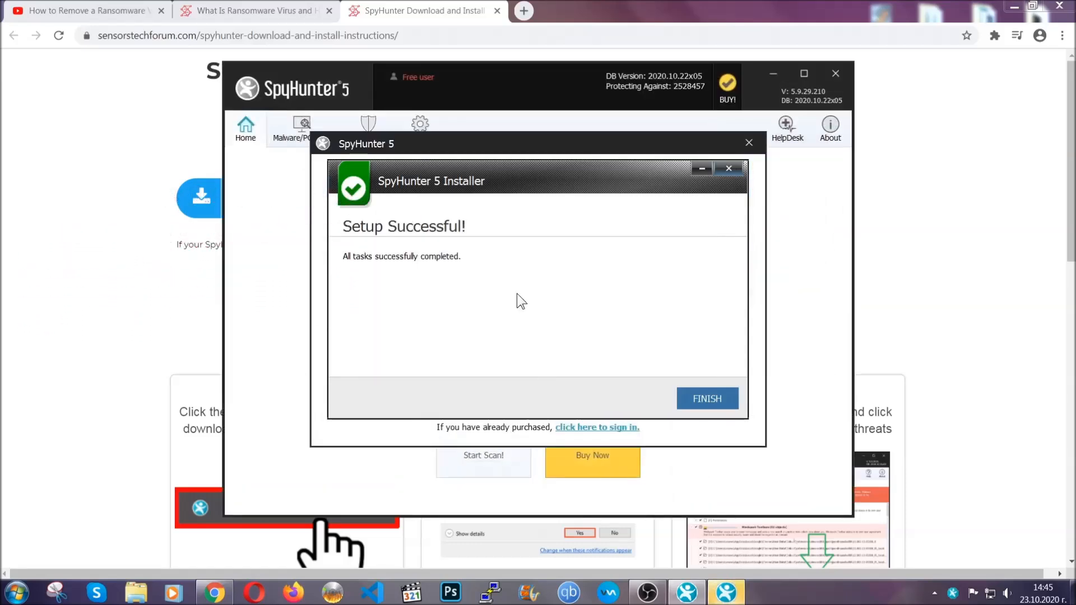
Finish SpyHunter setup and proceed past the PUP.Keygen.BB scan result
{"action": "left_click", "coordinate": [707, 398]}
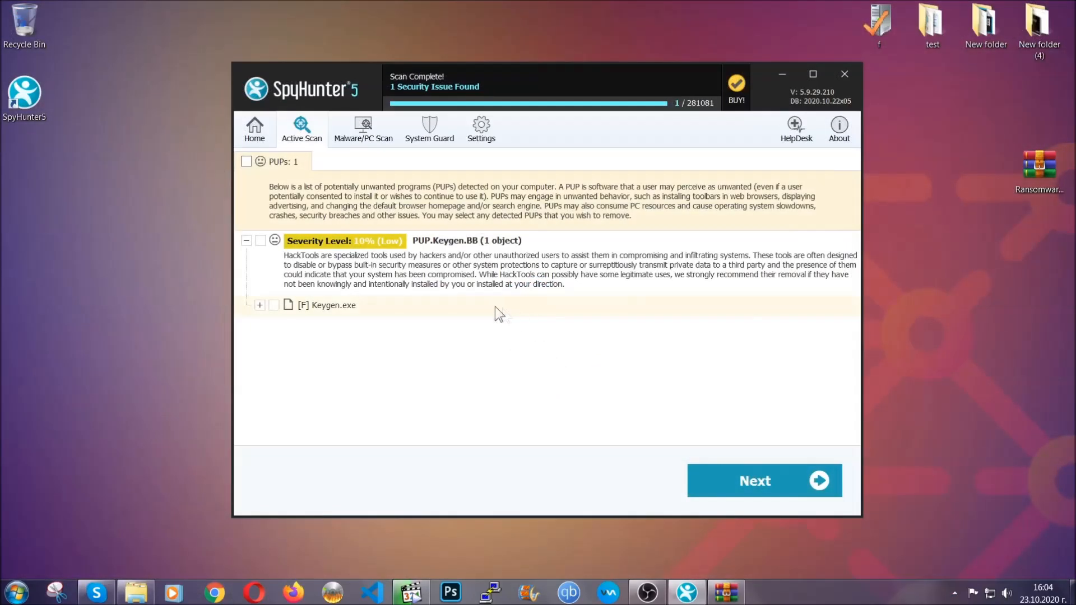
{"action": "left_click", "coordinate": [246, 161]}
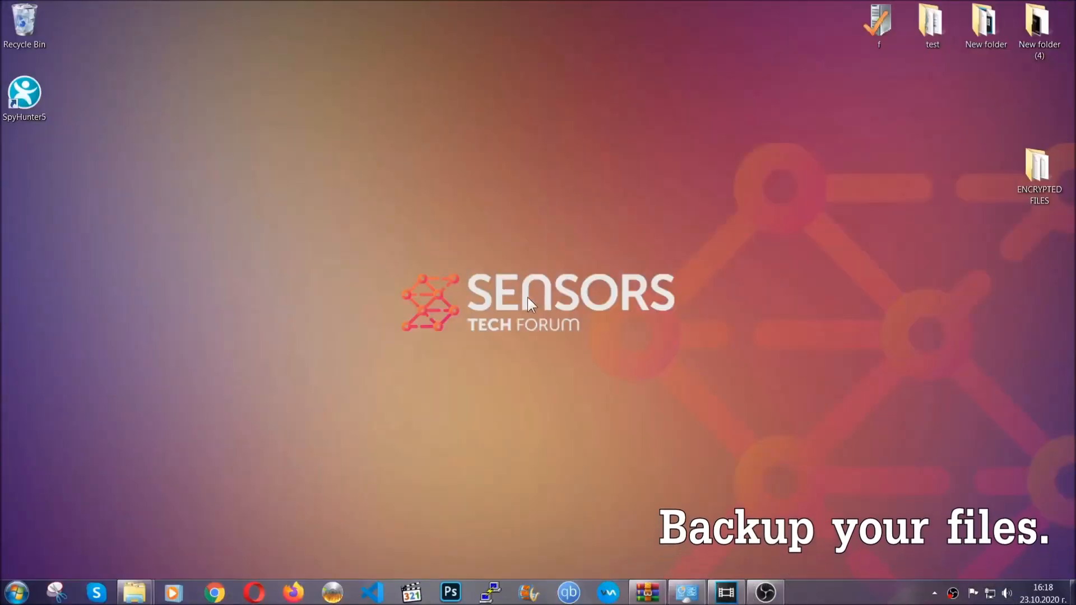
Copy the six encrypted .efji files from ENCRYPTED FILES onto FLASH DRIVE (H:), then close Explorer
{"action": "left_click", "coordinate": [1038, 175]}
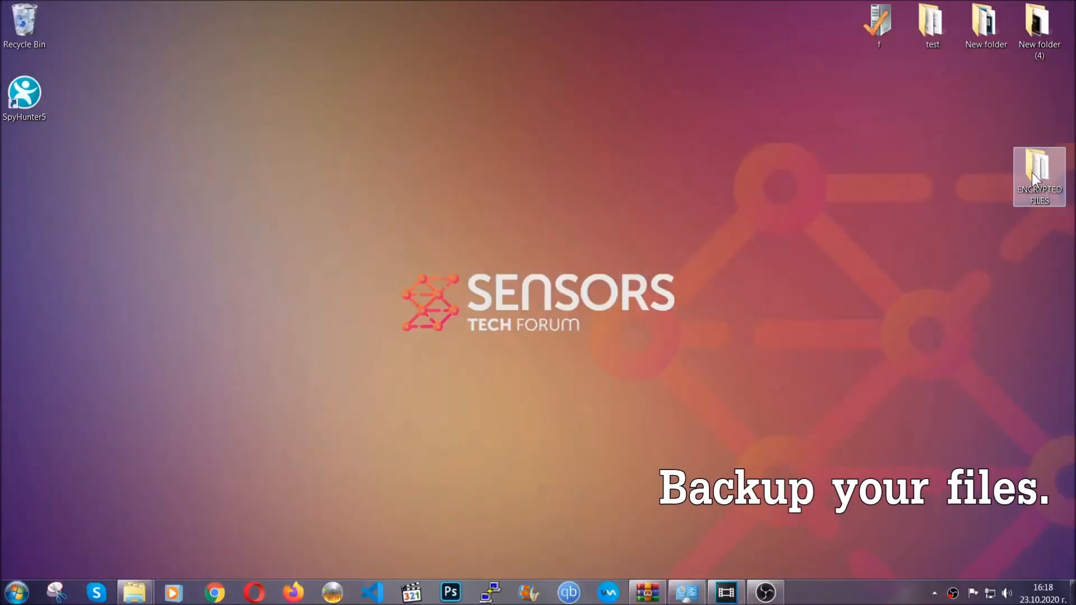
{"action": "double_click", "coordinate": [1038, 175]}
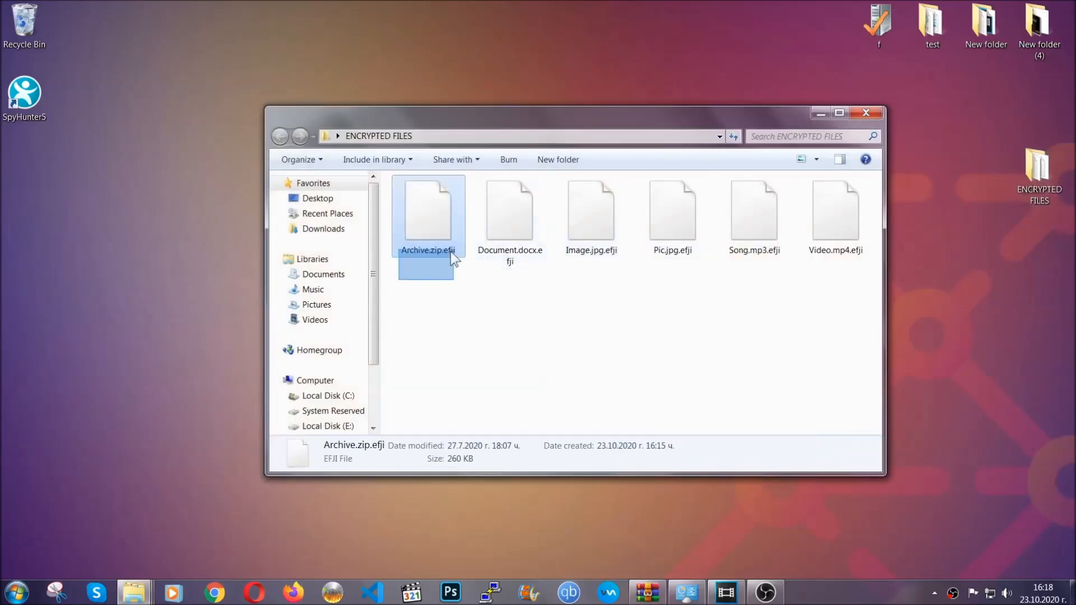
{"action": "right_click", "coordinate": [835, 213]}
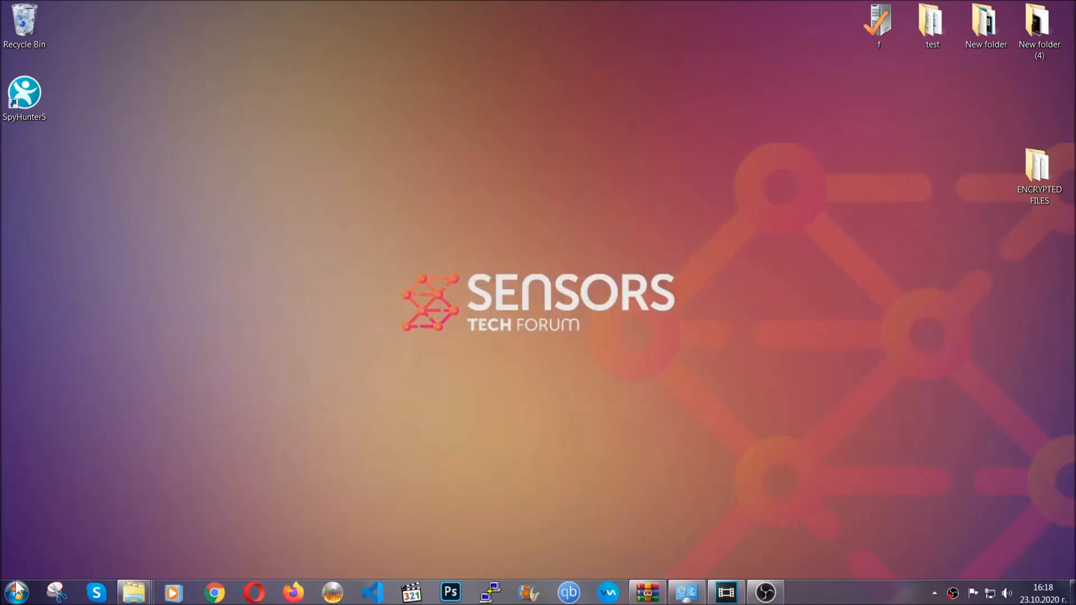
{"action": "mouse_move", "coordinate": [209, 425]}
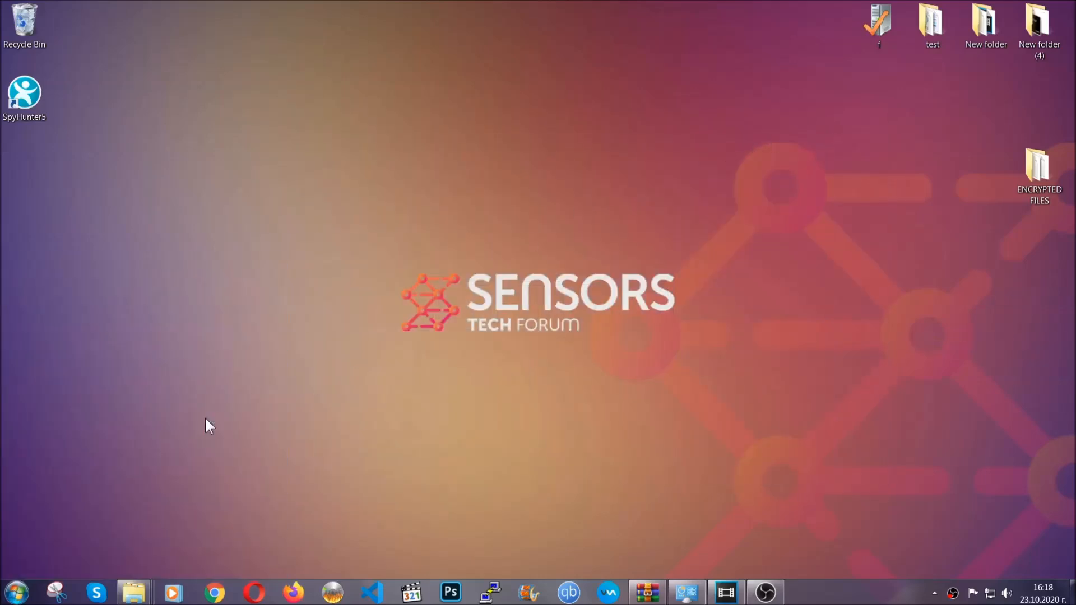
{"action": "left_click", "coordinate": [133, 591]}
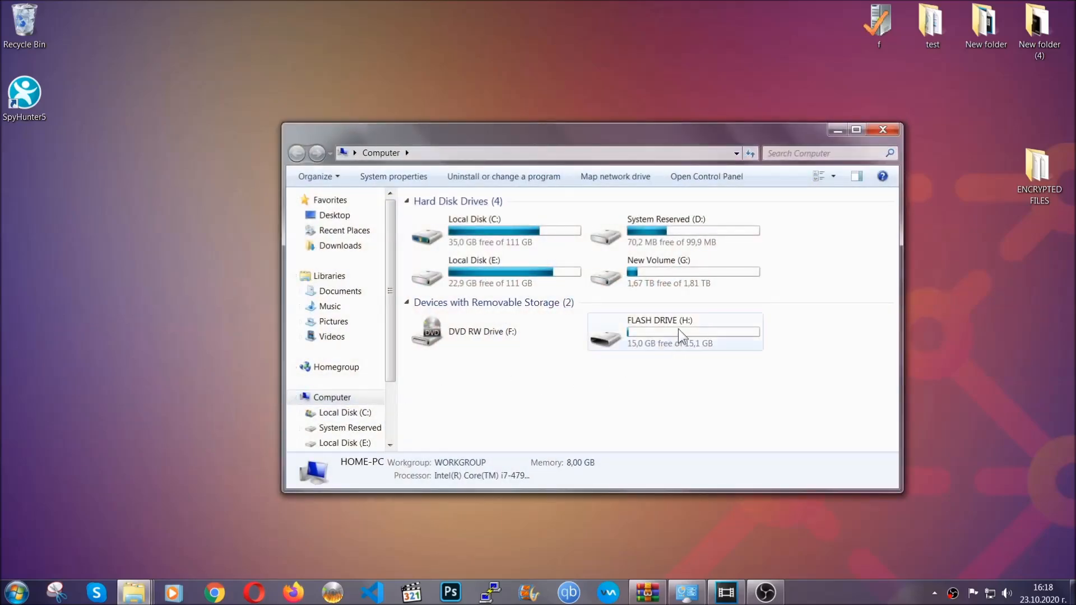
{"action": "double_click", "coordinate": [659, 331]}
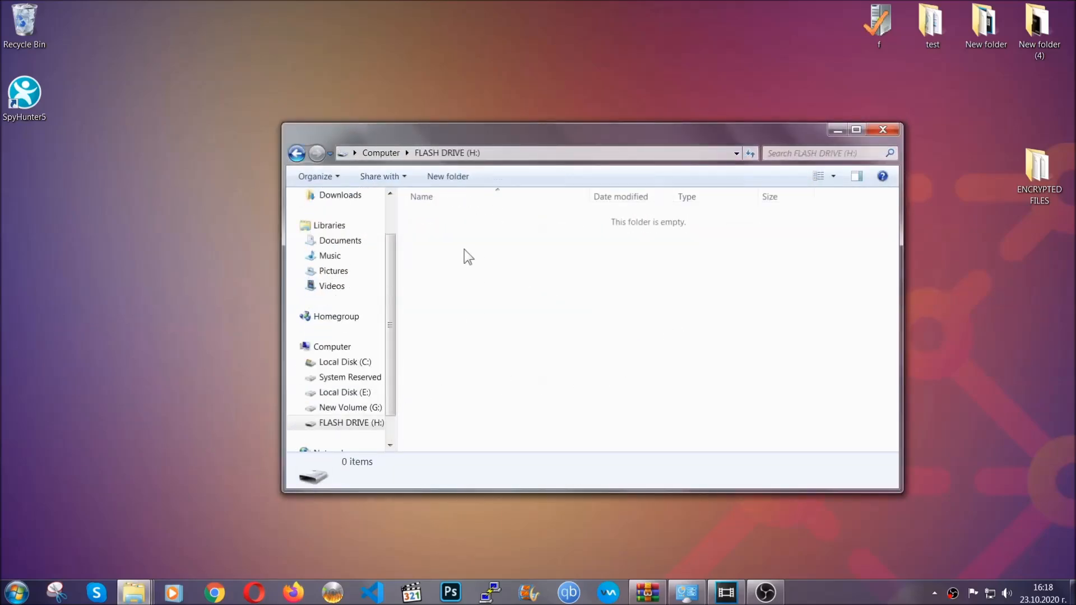
{"action": "right_click", "coordinate": [467, 256]}
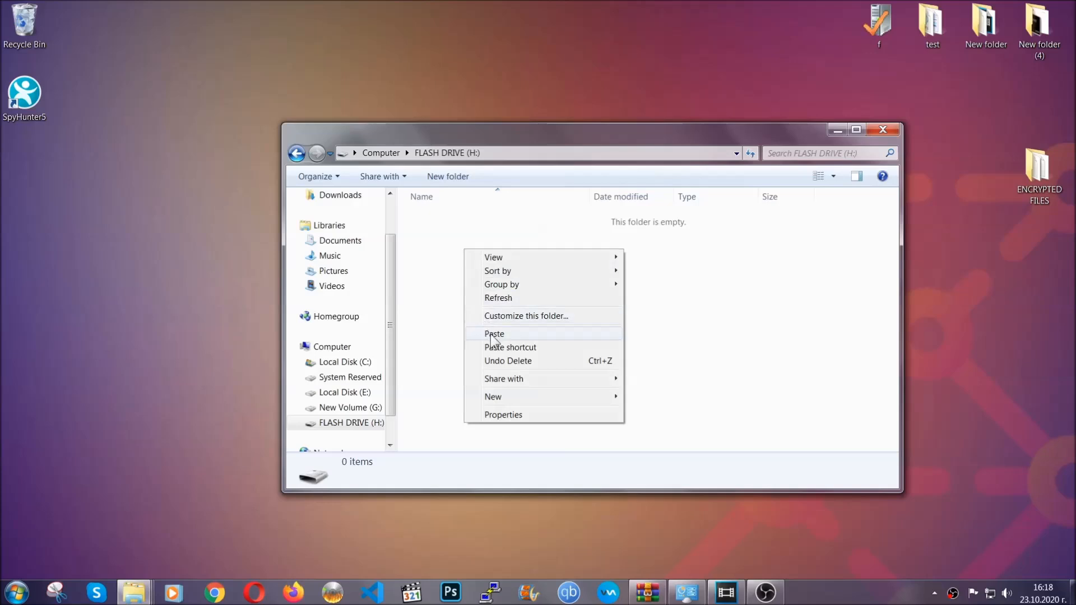
{"action": "left_click", "coordinate": [494, 333]}
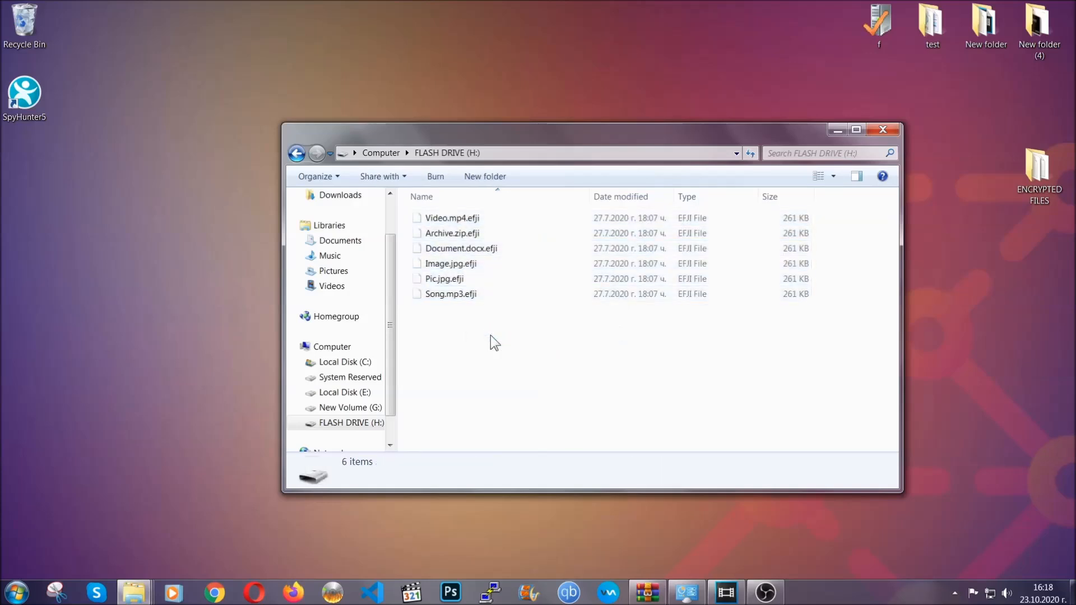
{"action": "mouse_move", "coordinate": [883, 129]}
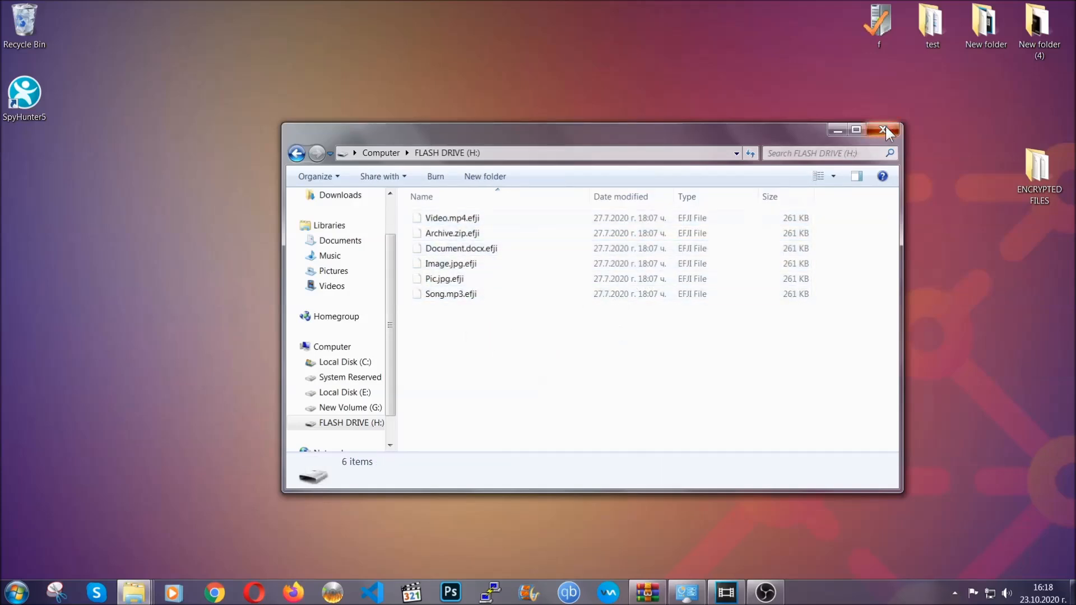
{"action": "left_click", "coordinate": [885, 129]}
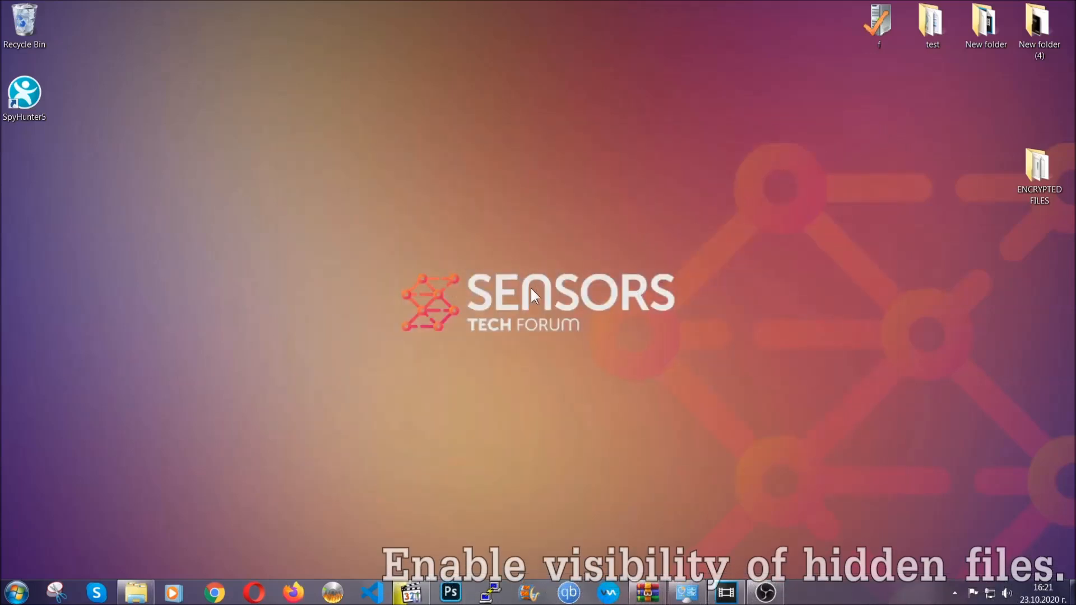
{"action": "mouse_move", "coordinate": [77, 532]}
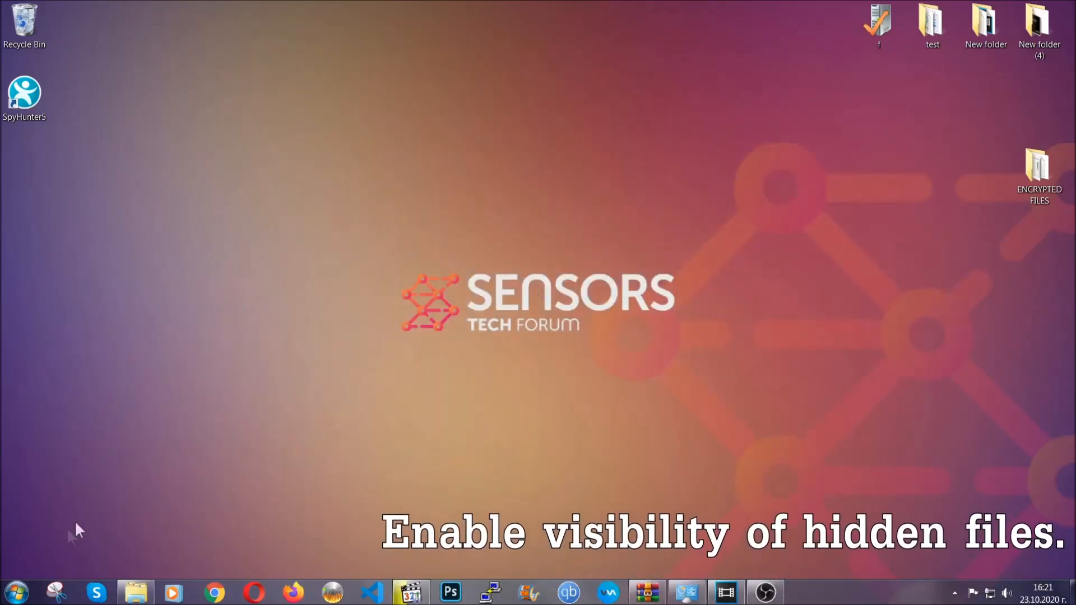
Search the Start Menu for 'show hidden files and folders' and open that Control Panel result
{"action": "left_click", "coordinate": [16, 592]}
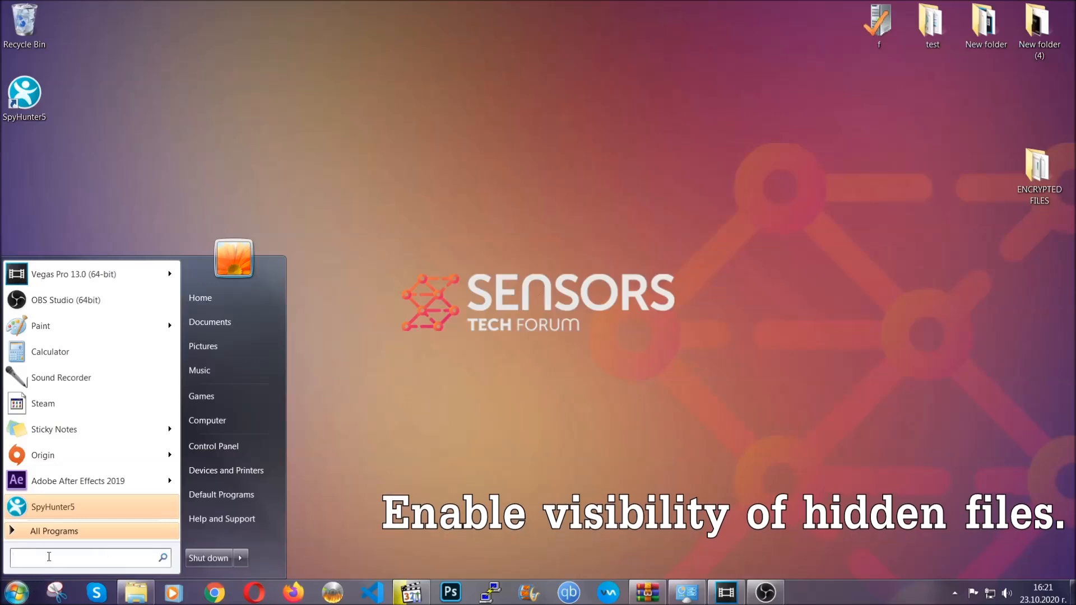
{"action": "type", "text": "s"}
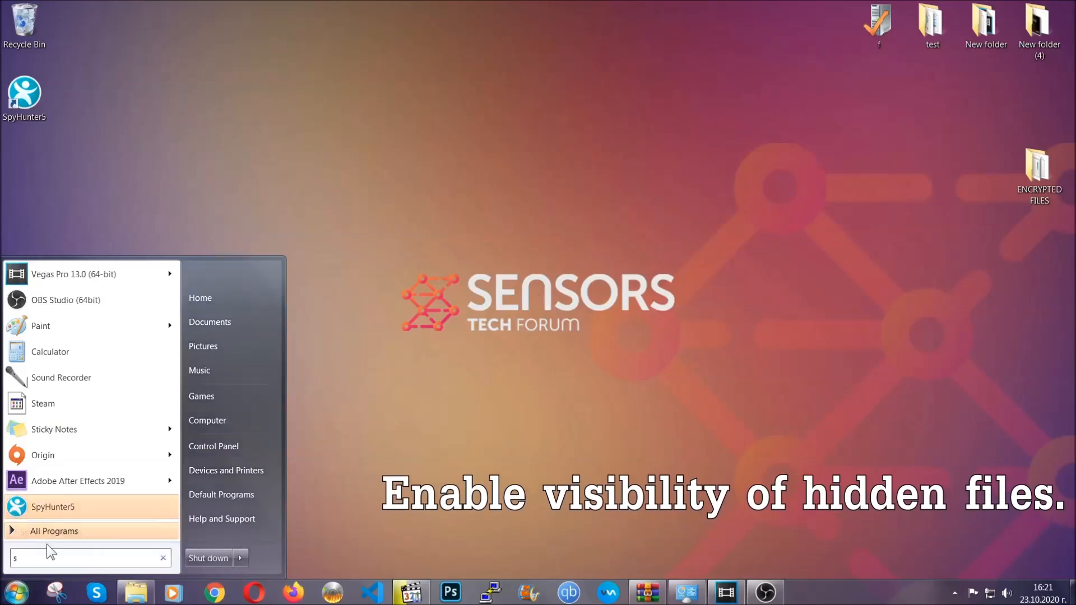
{"action": "type", "text": "how hidden files and folders"}
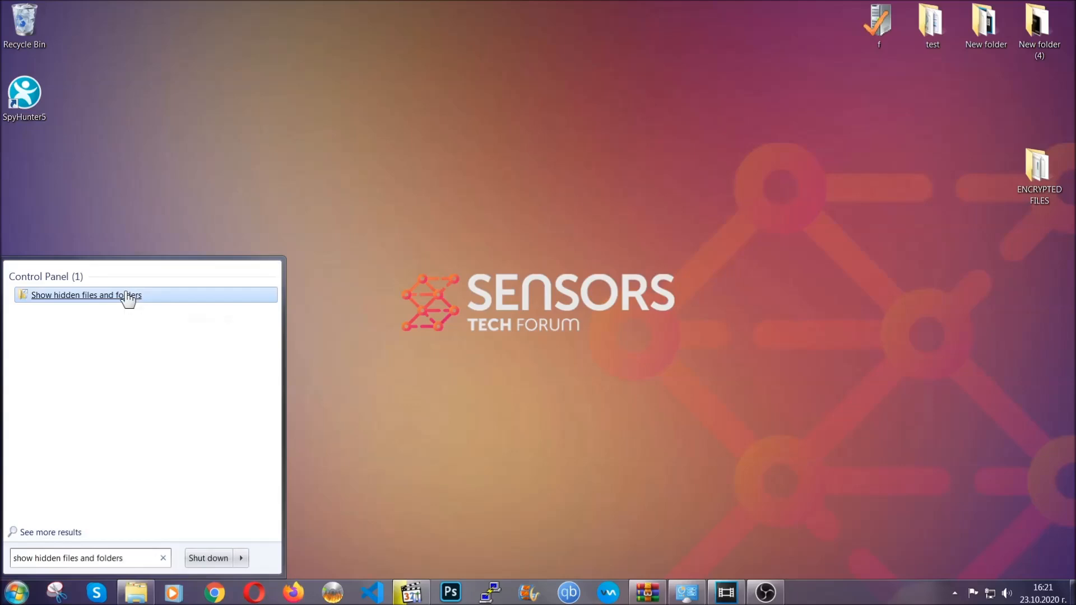
{"action": "left_click", "coordinate": [87, 294]}
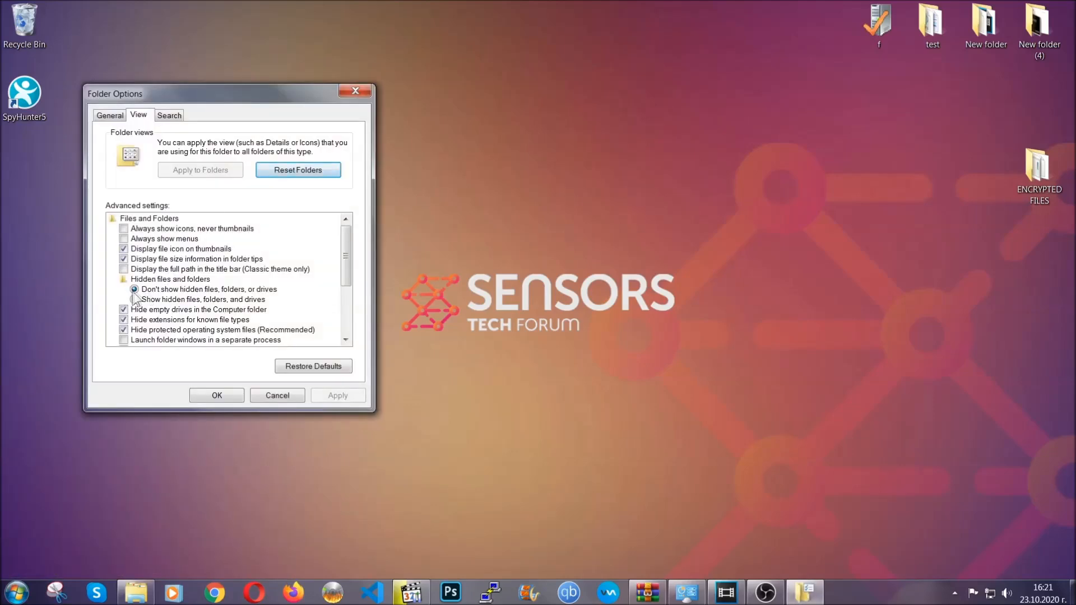
Set Folder Options to show hidden files, folders and drives, apply and confirm
{"action": "left_click", "coordinate": [135, 300]}
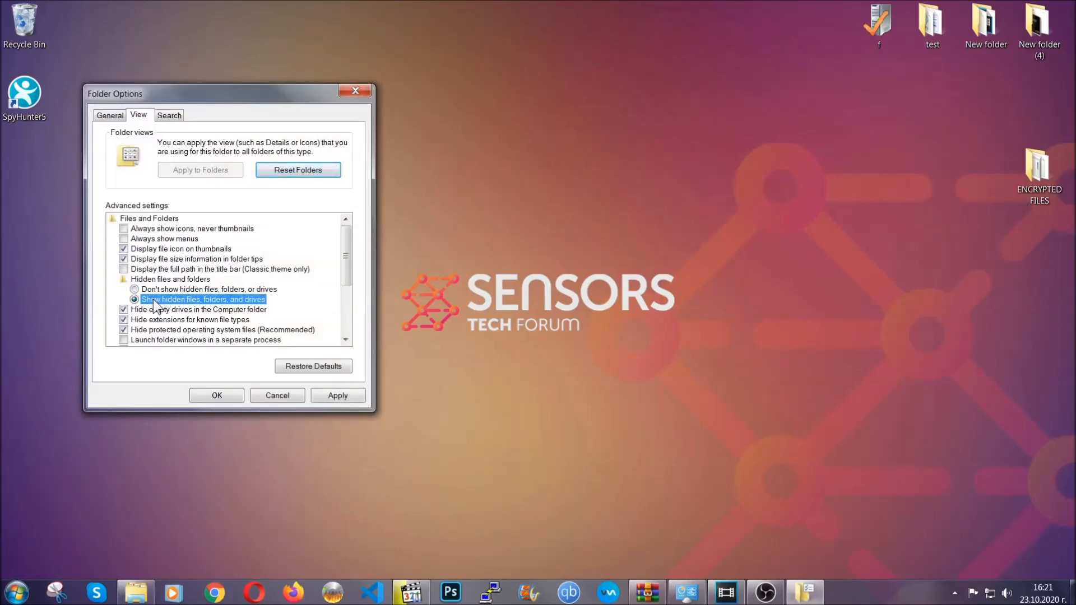
{"action": "left_click", "coordinate": [337, 395]}
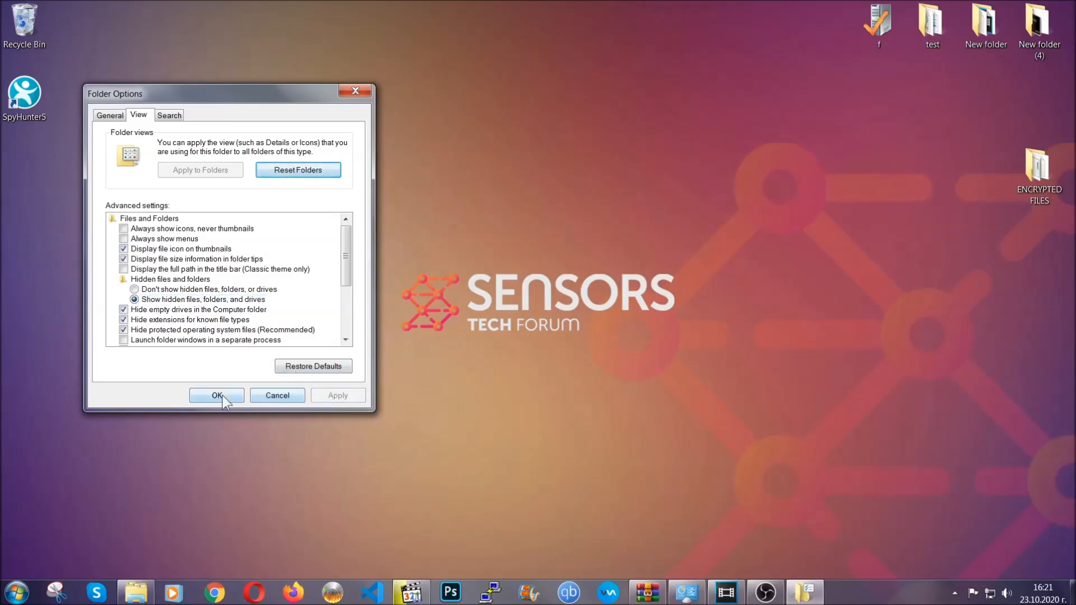
{"action": "left_click", "coordinate": [217, 395]}
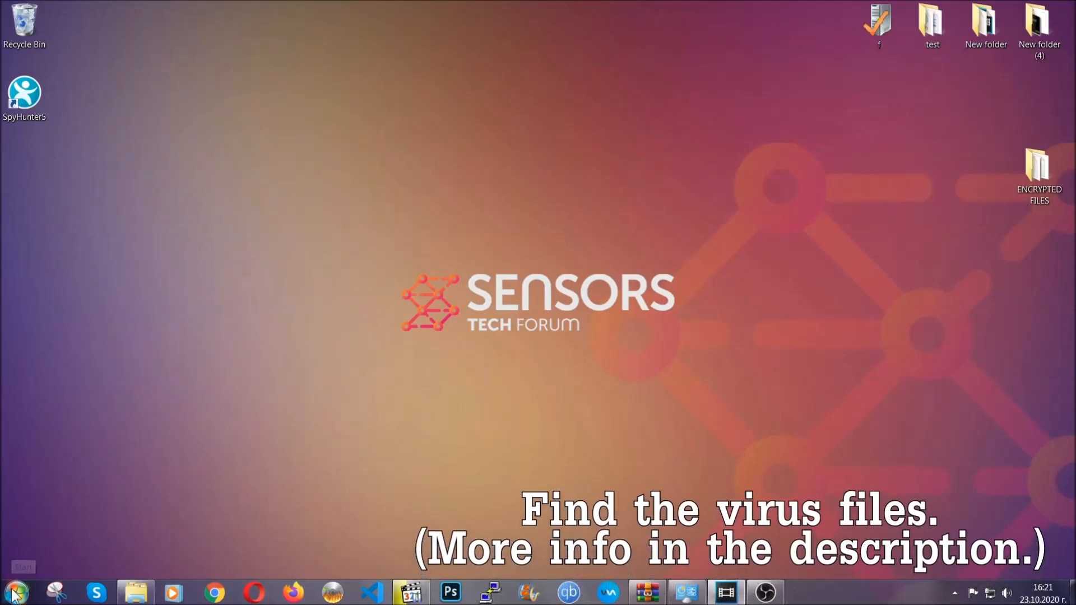
{"action": "left_click", "coordinate": [14, 592]}
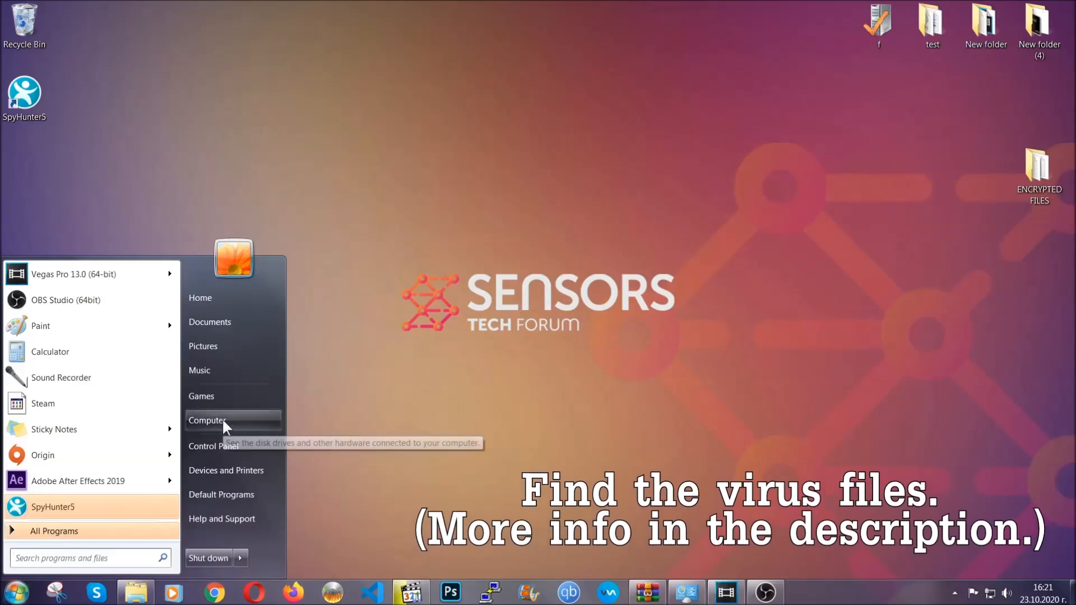
Search Computer for the virus file, finding EXAMPLE VIRUS NAME in a Desktop New folder
{"action": "left_click", "coordinate": [207, 421]}
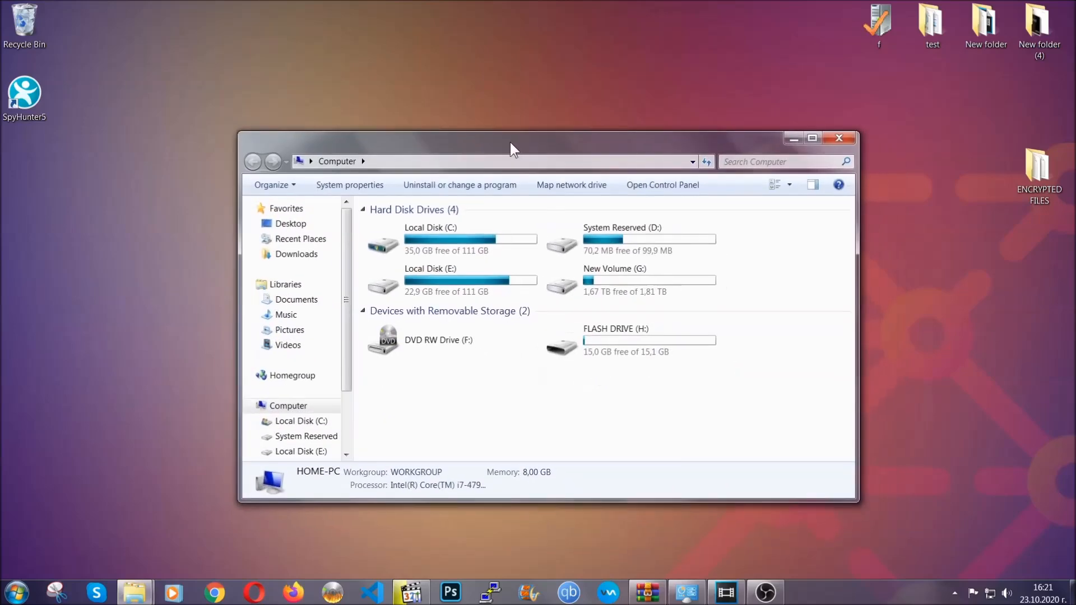
{"action": "left_click", "coordinate": [782, 161]}
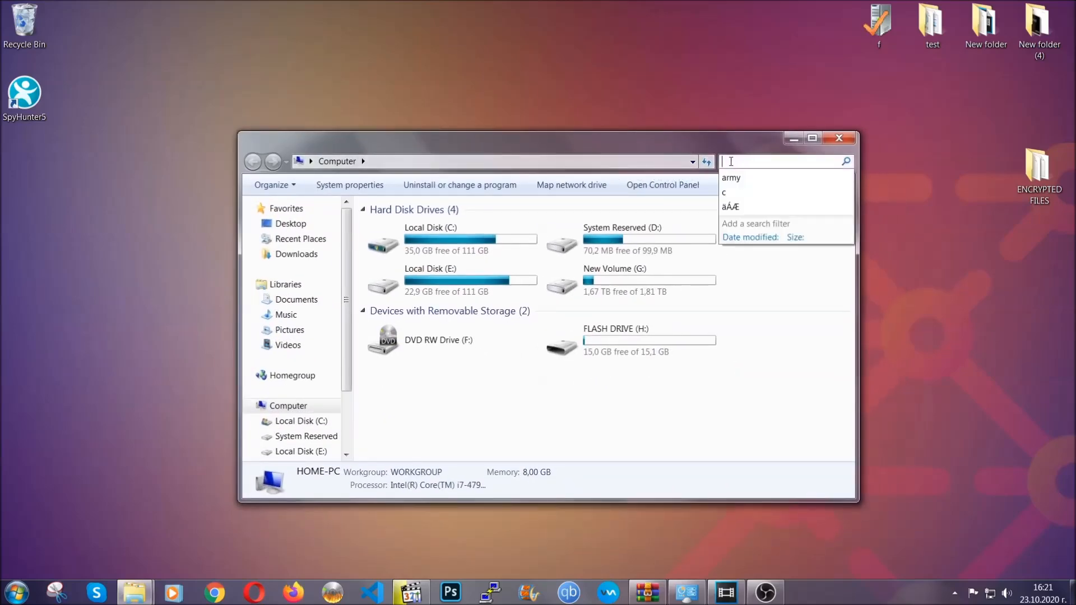
{"action": "type", "text": "file"}
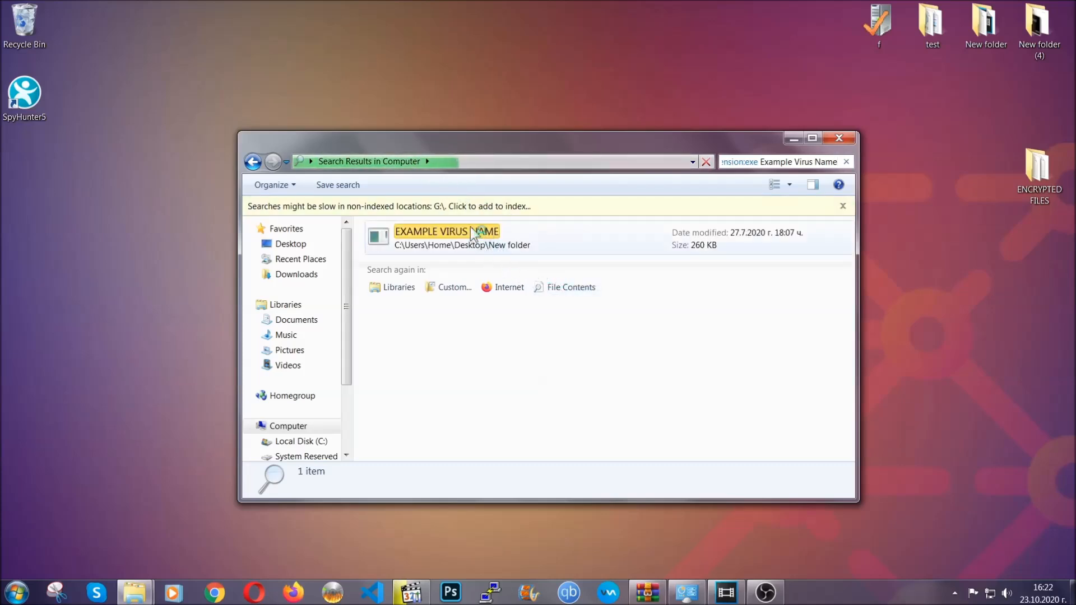
Delete EXAMPLE VIRUS NAME to the Recycle Bin and close the search results window
{"action": "left_click", "coordinate": [446, 237]}
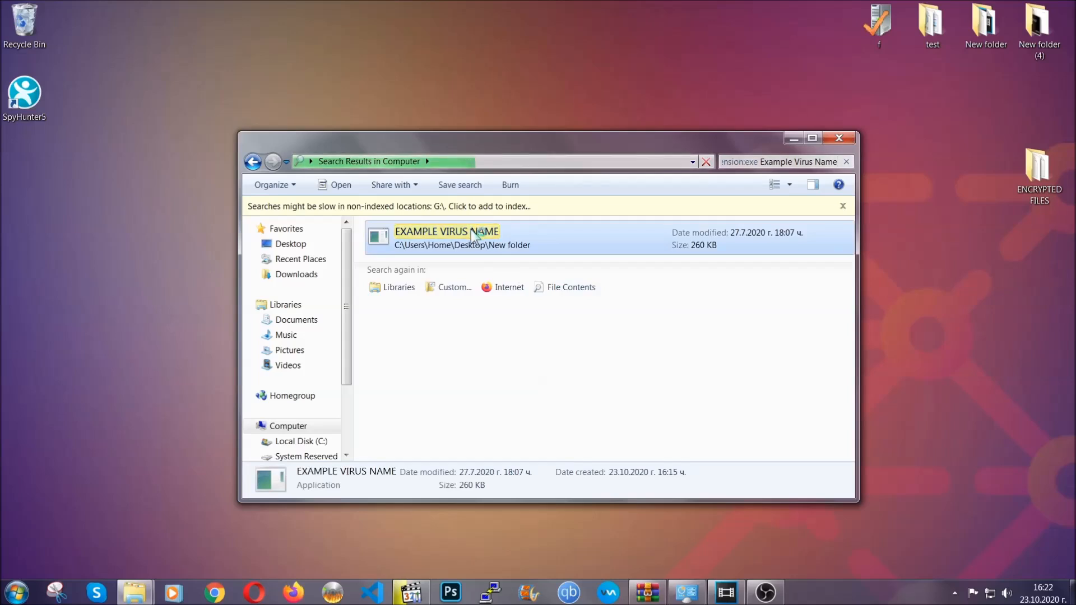
{"action": "right_click", "coordinate": [447, 236]}
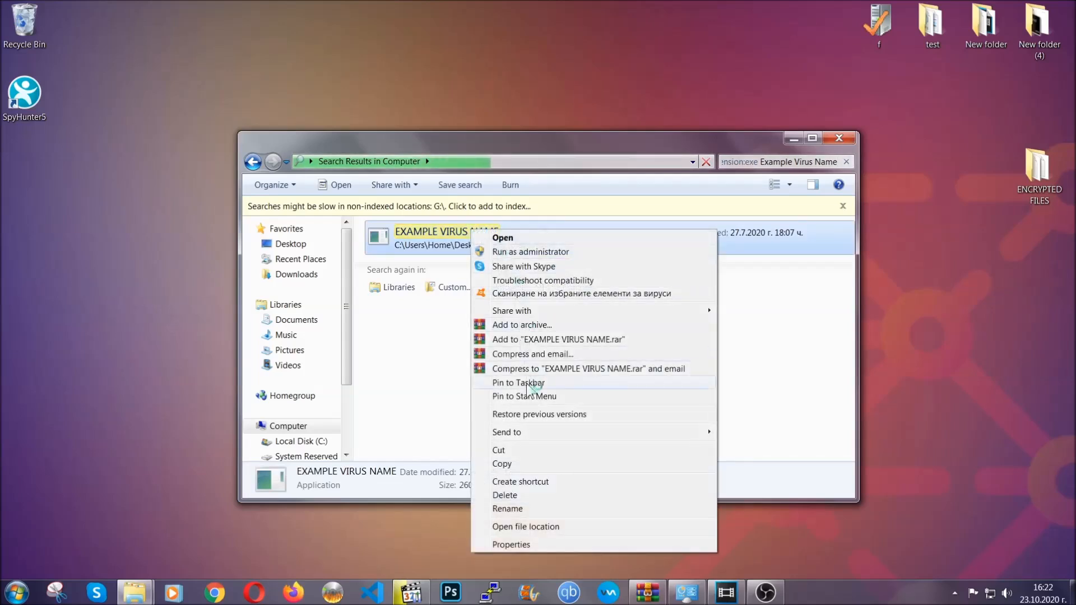
{"action": "left_click", "coordinate": [504, 495]}
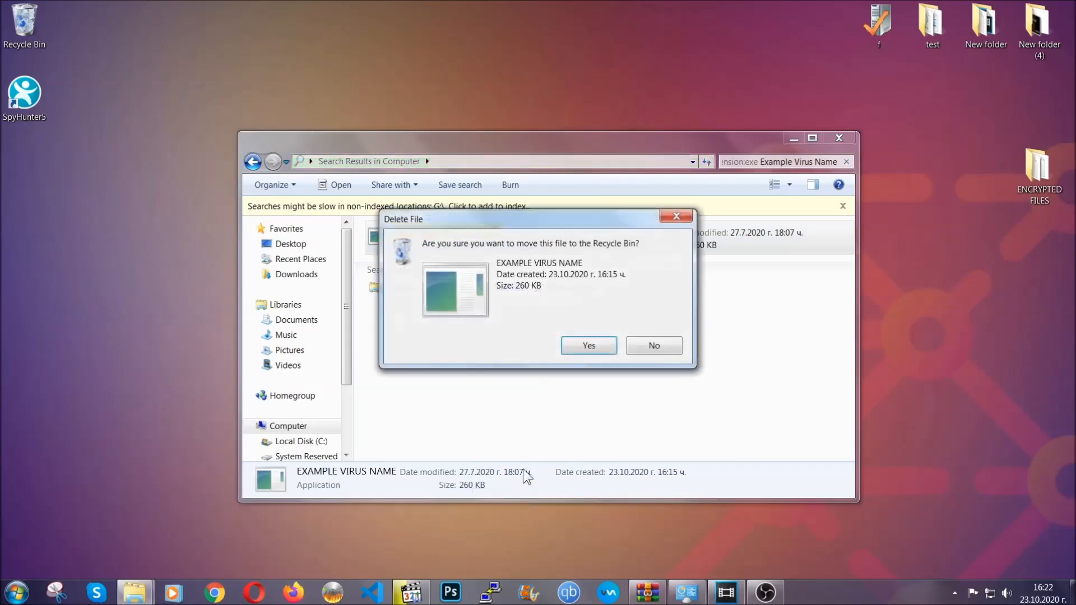
{"action": "left_click", "coordinate": [587, 345]}
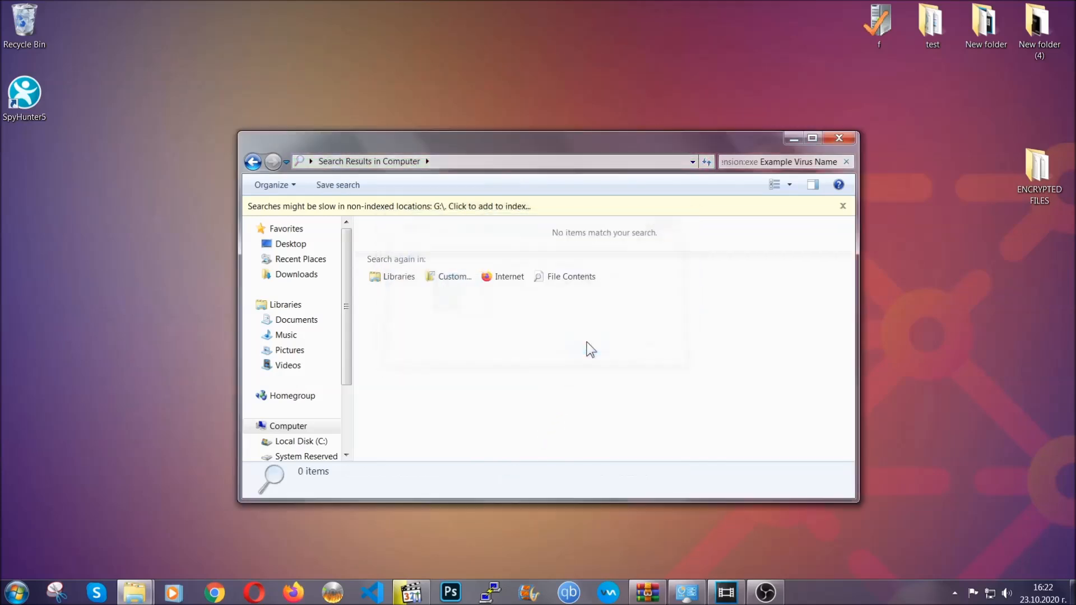
{"action": "mouse_move", "coordinate": [801, 180]}
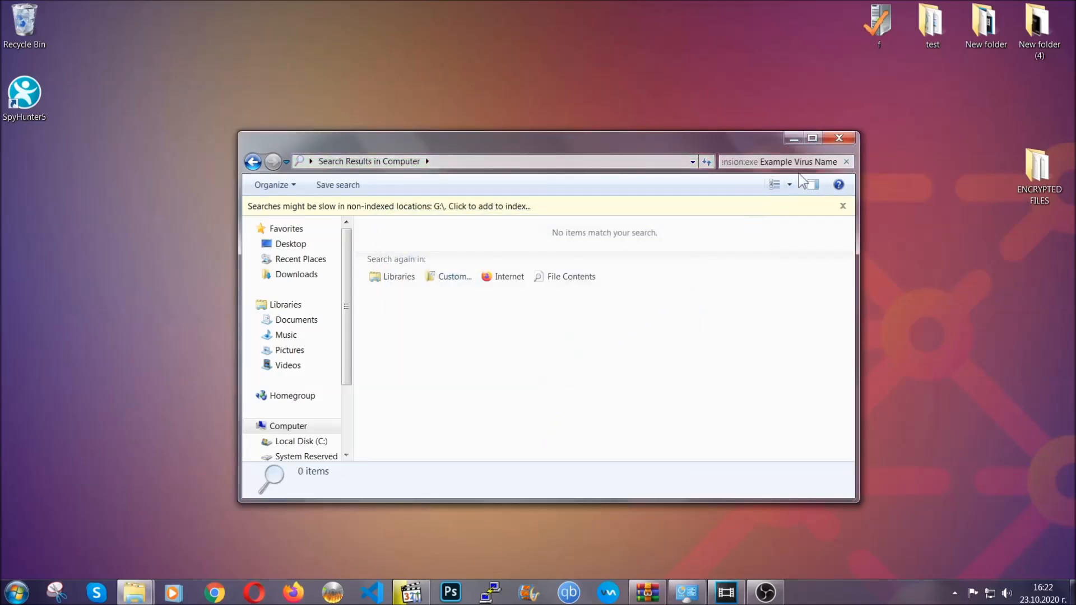
{"action": "left_click", "coordinate": [838, 138]}
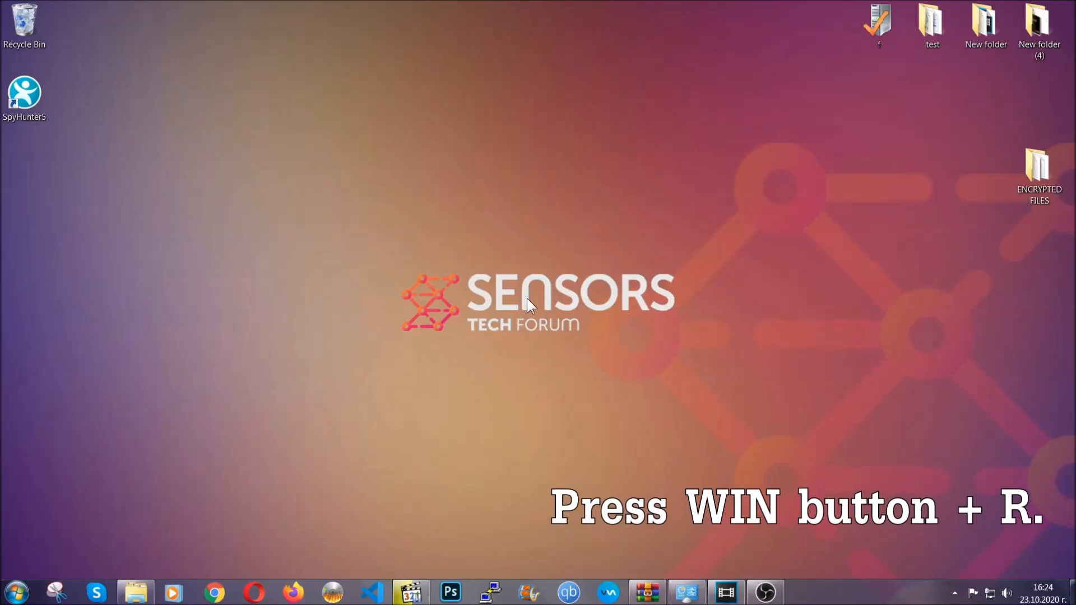
Run REGEDIT from the Win+R Run dialog
{"action": "key", "text": "win+r"}
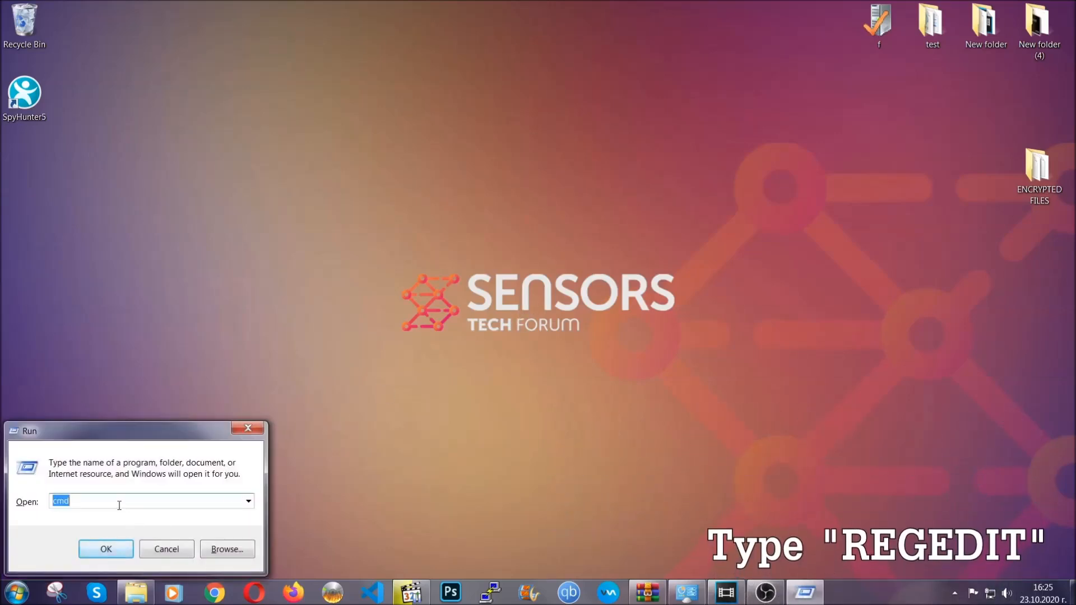
{"action": "type", "text": "REG"}
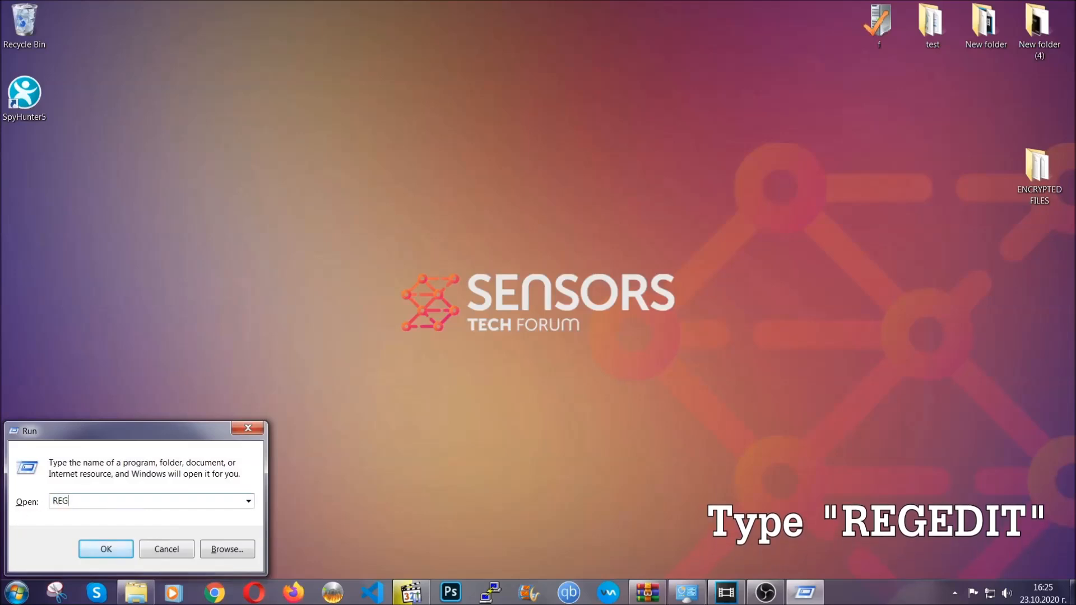
{"action": "type", "text": "EDIT"}
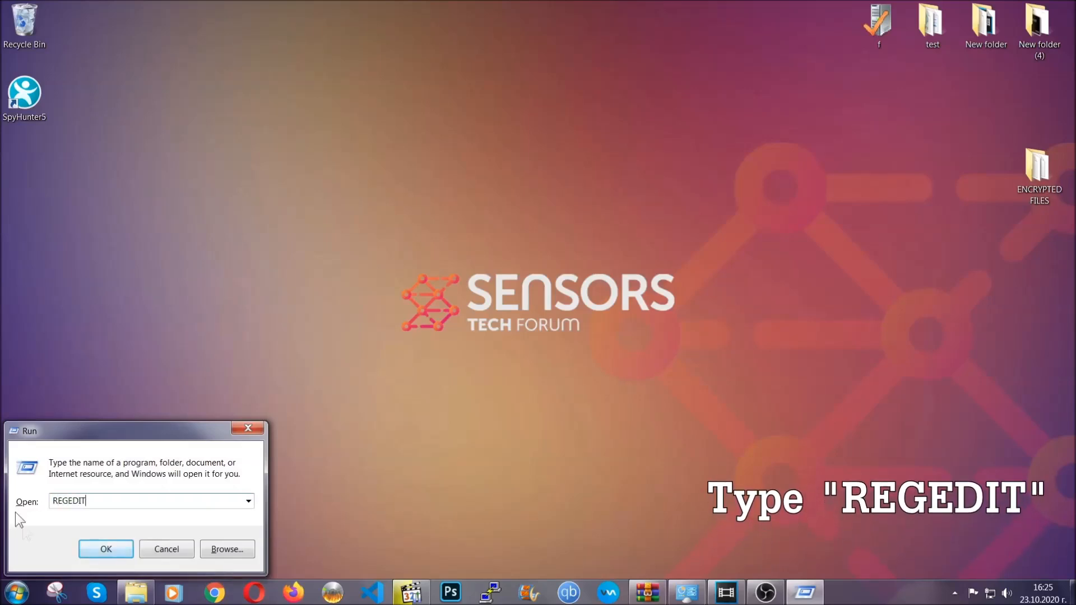
{"action": "left_click", "coordinate": [105, 549]}
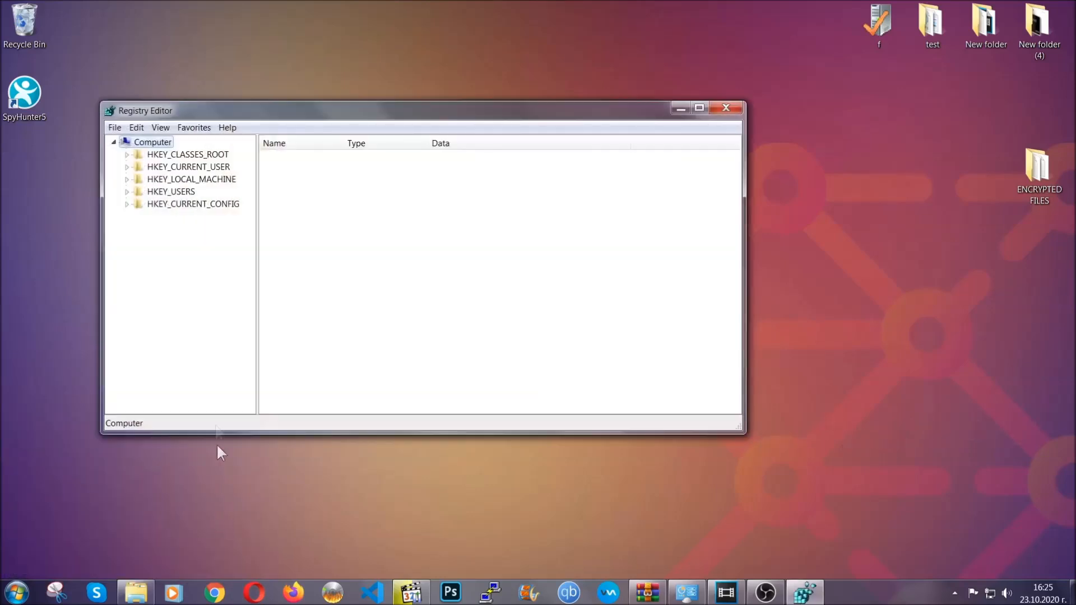
Export the whole registry (range All) to the desktop as BACKUP
{"action": "left_click", "coordinate": [114, 128]}
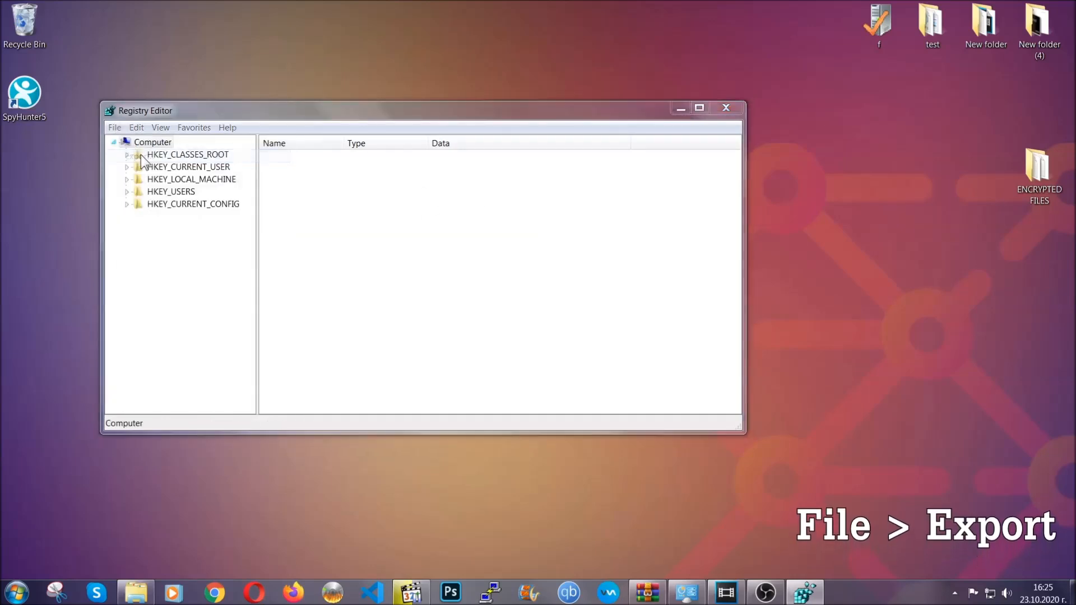
{"action": "left_click", "coordinate": [114, 128]}
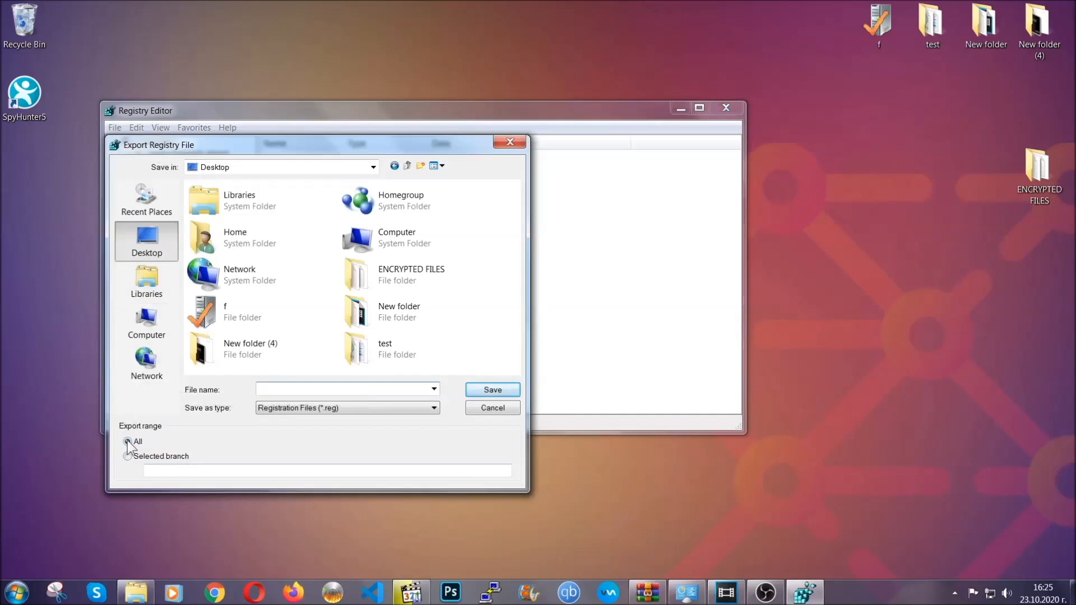
{"action": "left_click", "coordinate": [128, 441]}
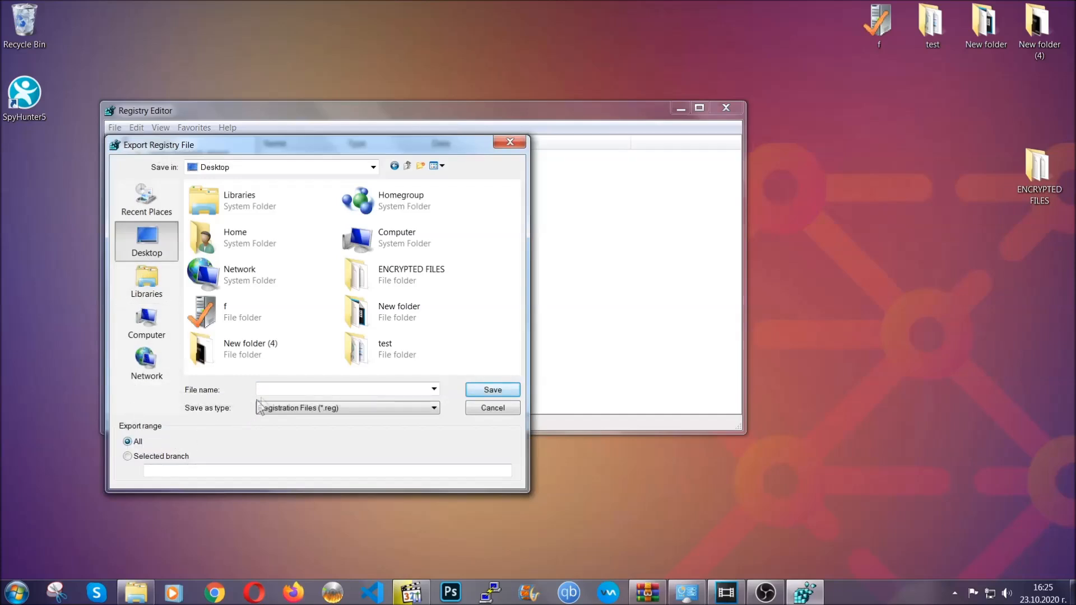
{"action": "type", "text": "BACKUP"}
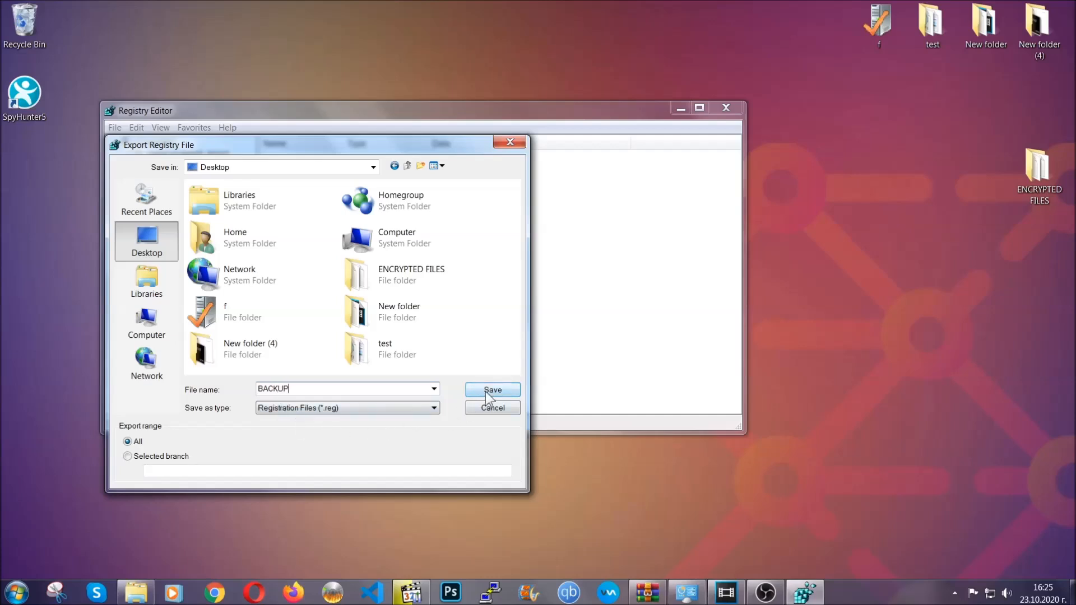
{"action": "left_click", "coordinate": [492, 390]}
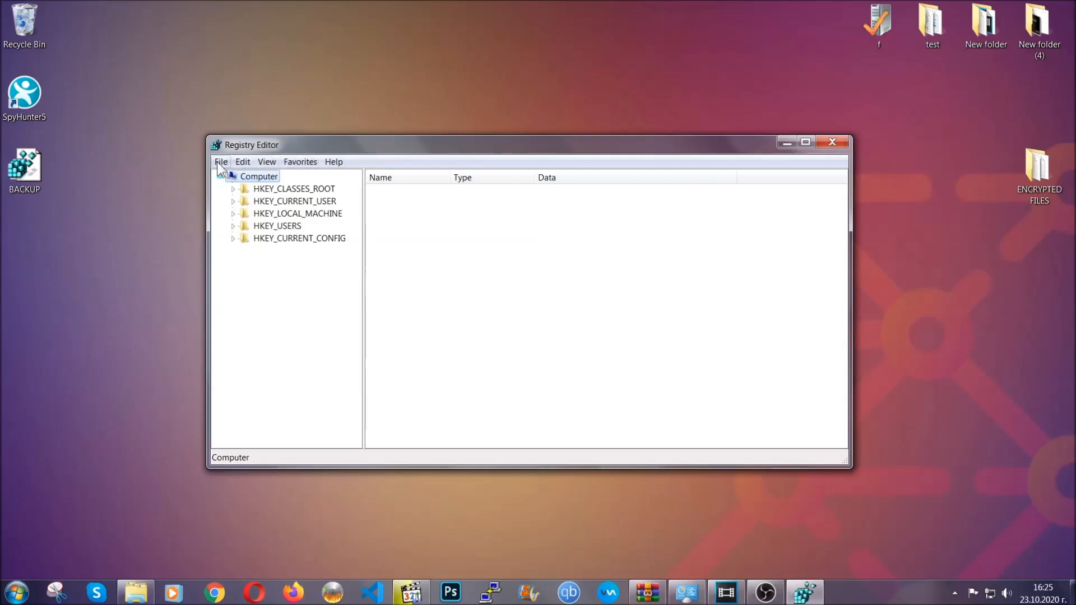
Search keys from HKEY_CURRENT_USER for 'RunOnce' to reach the CurrentVersion RunOnce key
{"action": "left_click", "coordinate": [221, 162]}
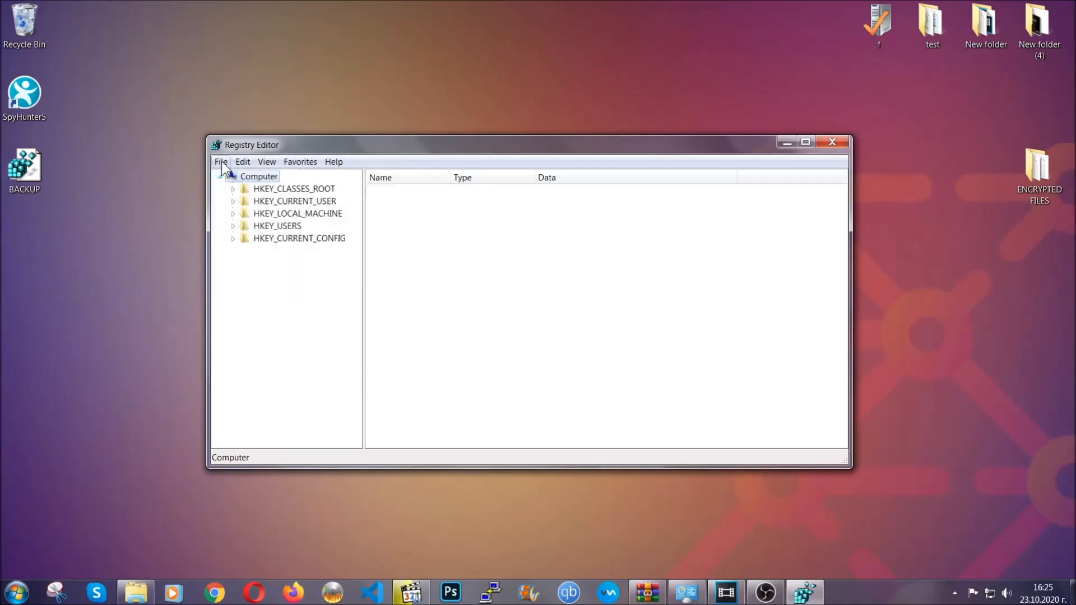
{"action": "key", "text": "ctrl+s"}
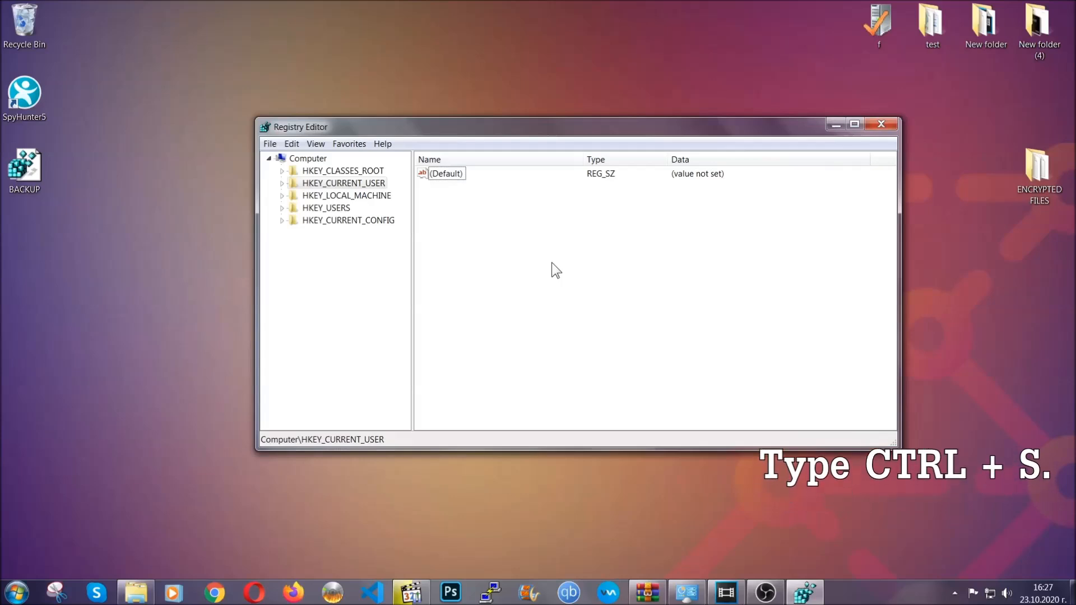
{"action": "key", "text": "ctrl+f"}
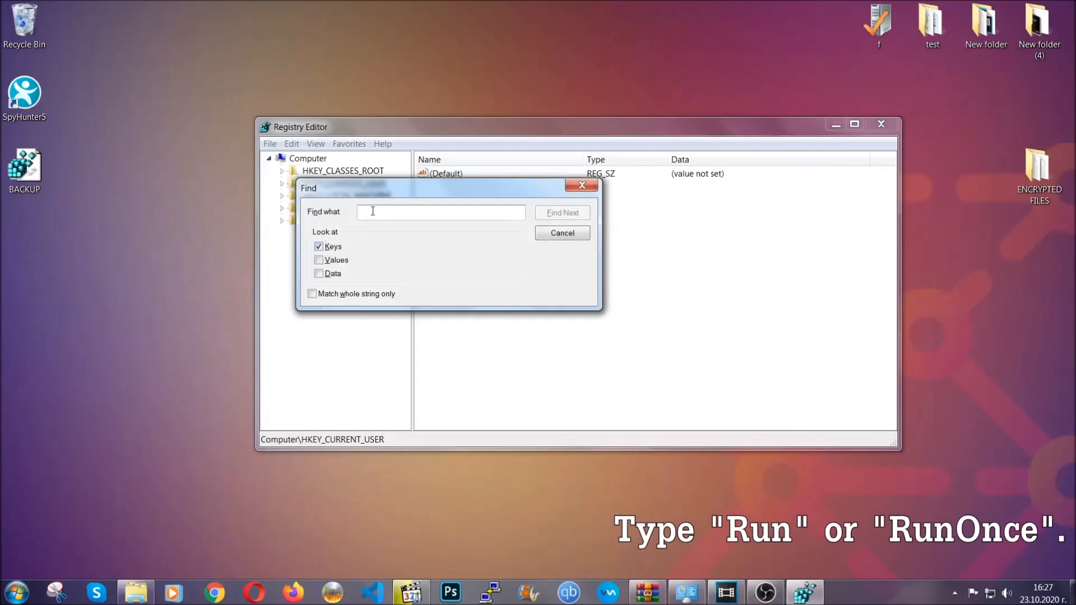
{"action": "type", "text": "RunOnce"}
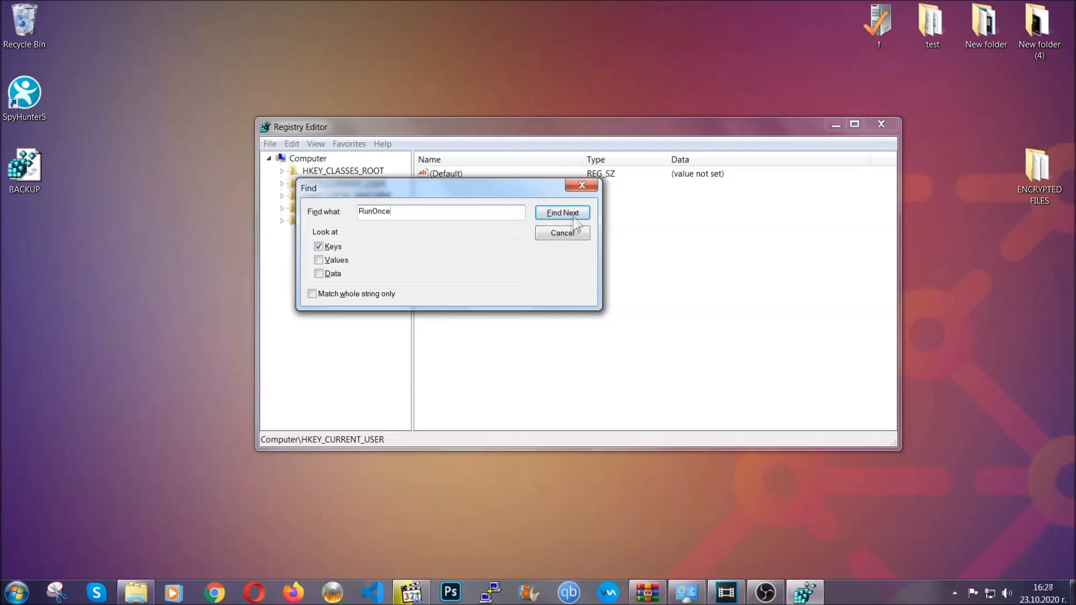
{"action": "left_click", "coordinate": [562, 212]}
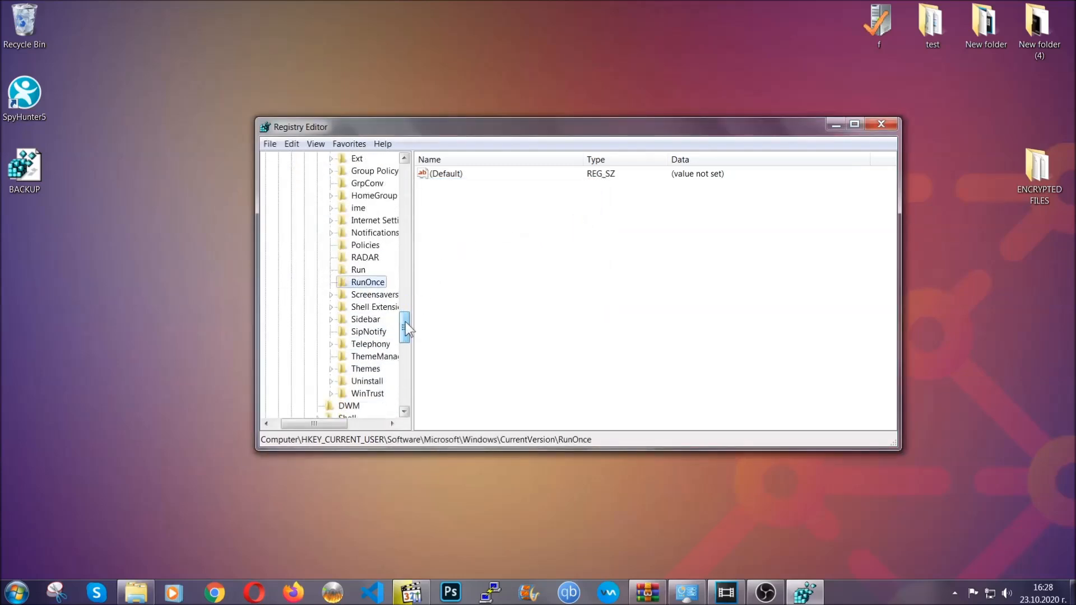
Delete THE VIRUS value from the Run key, confirm it, and close Registry Editor
{"action": "left_click", "coordinate": [357, 270]}
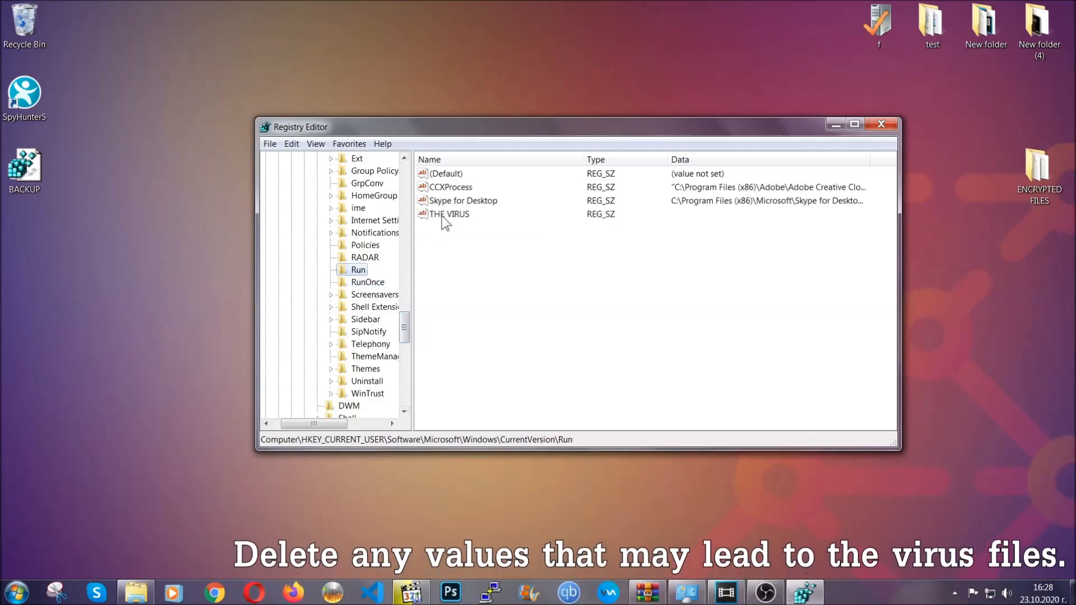
{"action": "right_click", "coordinate": [450, 214]}
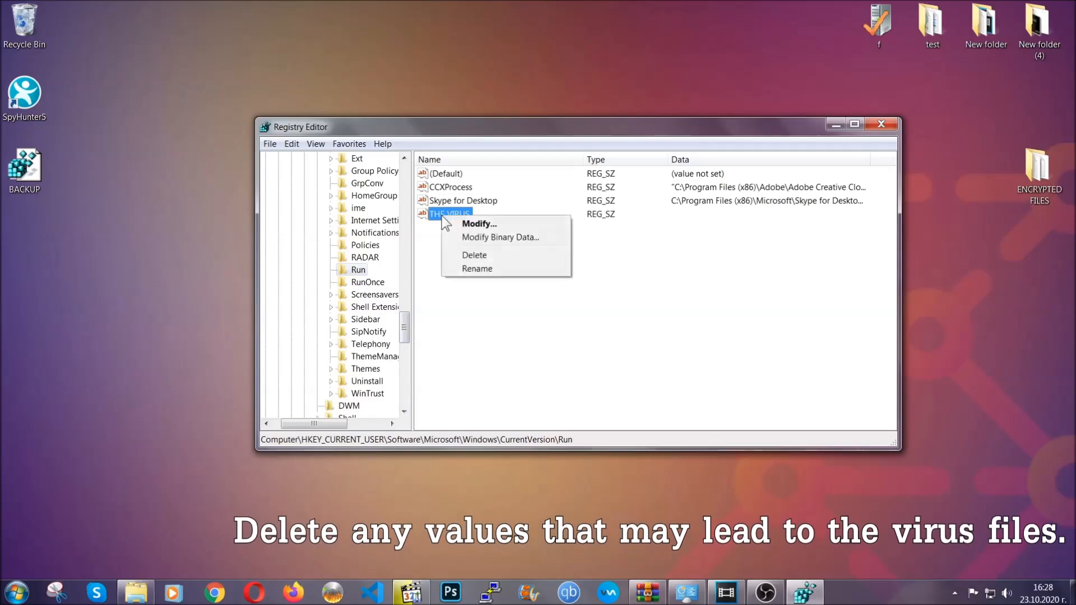
{"action": "left_click", "coordinate": [473, 254]}
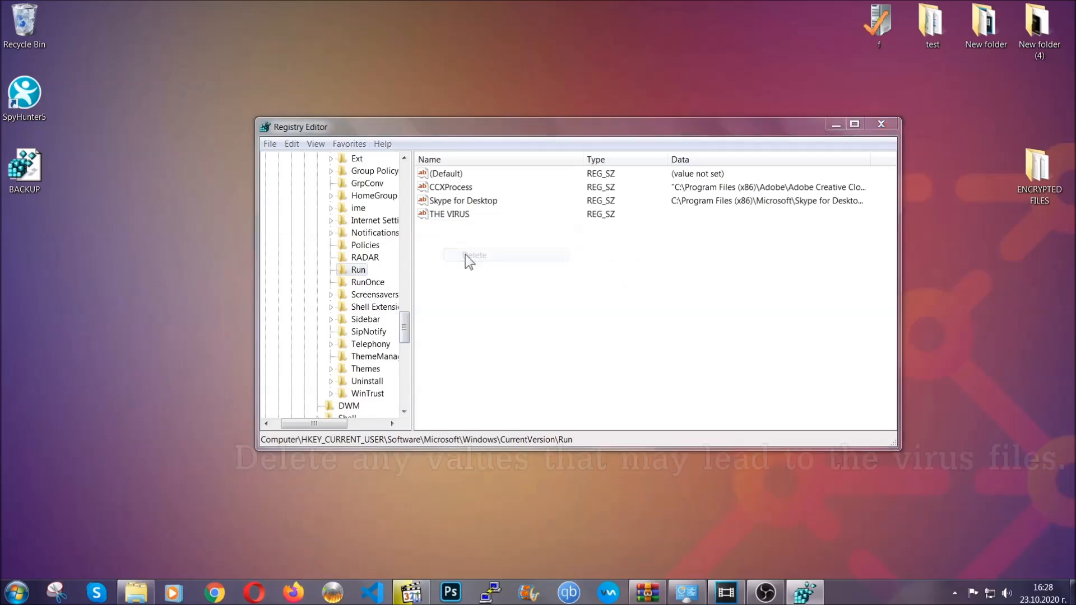
{"action": "left_click", "coordinate": [476, 256]}
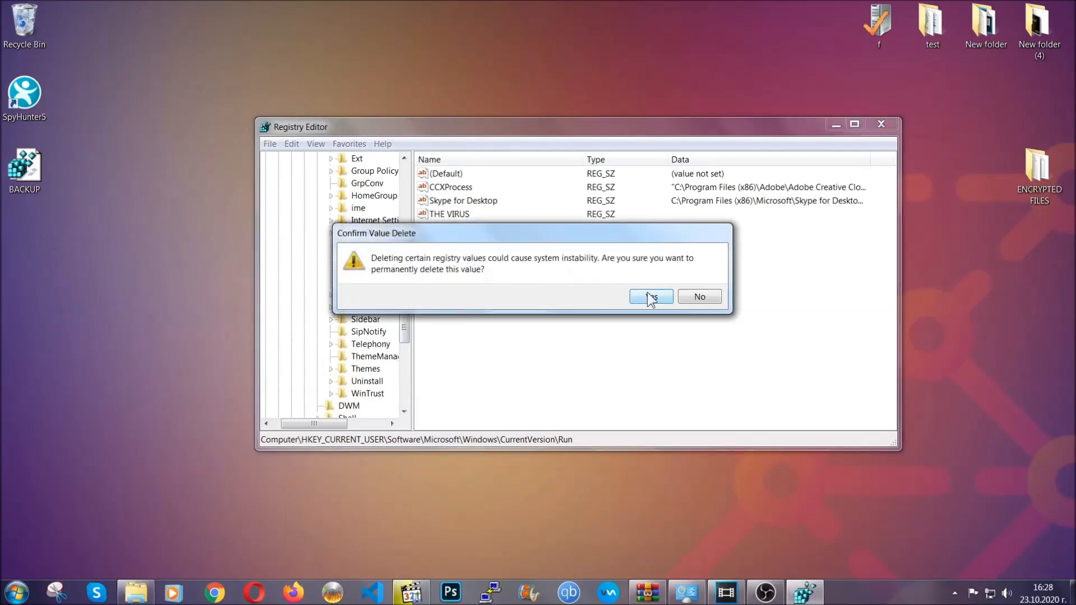
{"action": "left_click", "coordinate": [650, 297]}
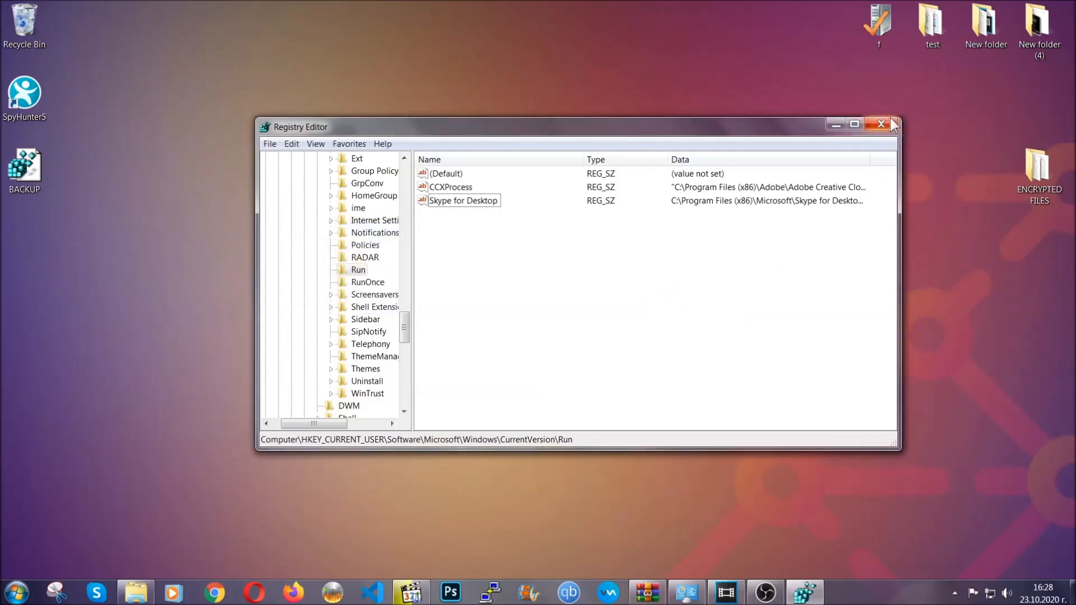
{"action": "left_click", "coordinate": [880, 125]}
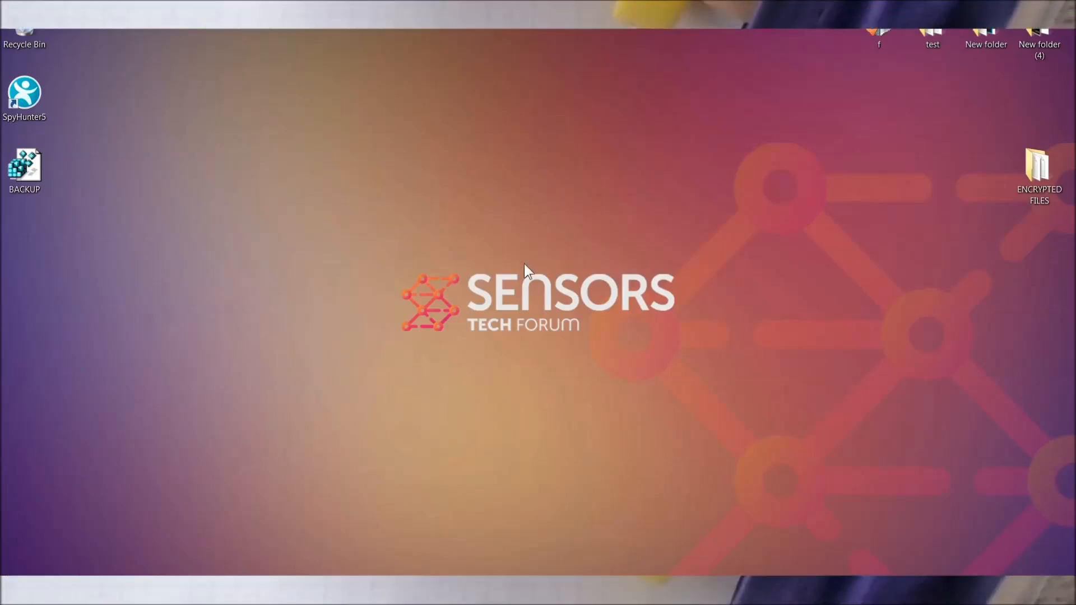